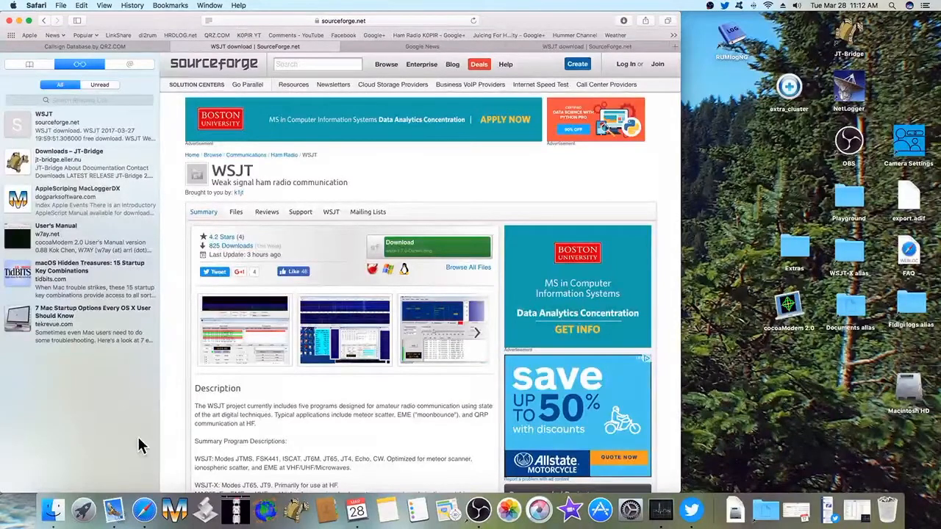
{"action": "mouse_move", "coordinate": [288, 304]}
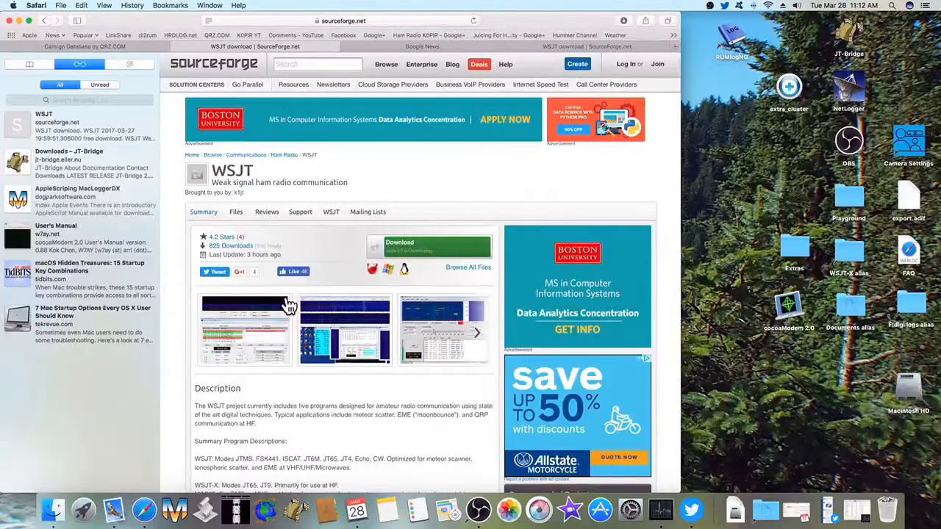
{"action": "mouse_move", "coordinate": [464, 214]}
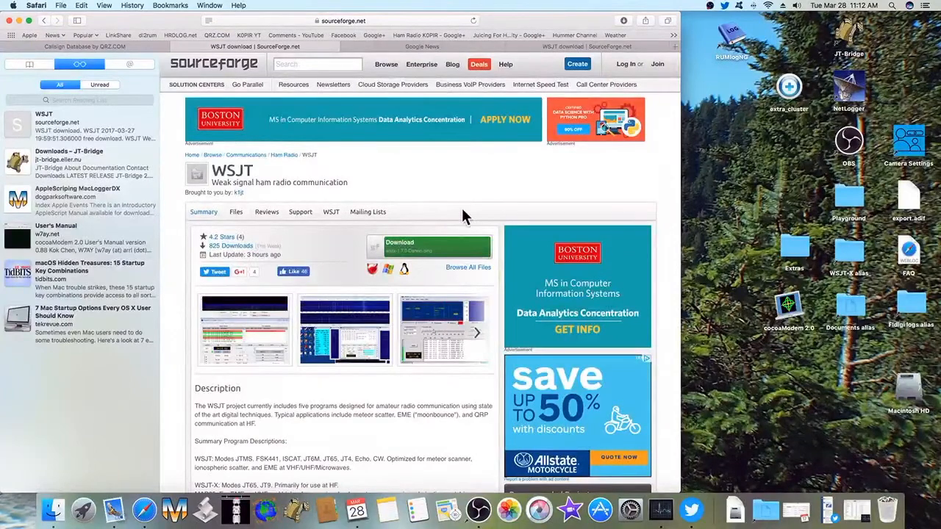
{"action": "mouse_move", "coordinate": [476, 212]}
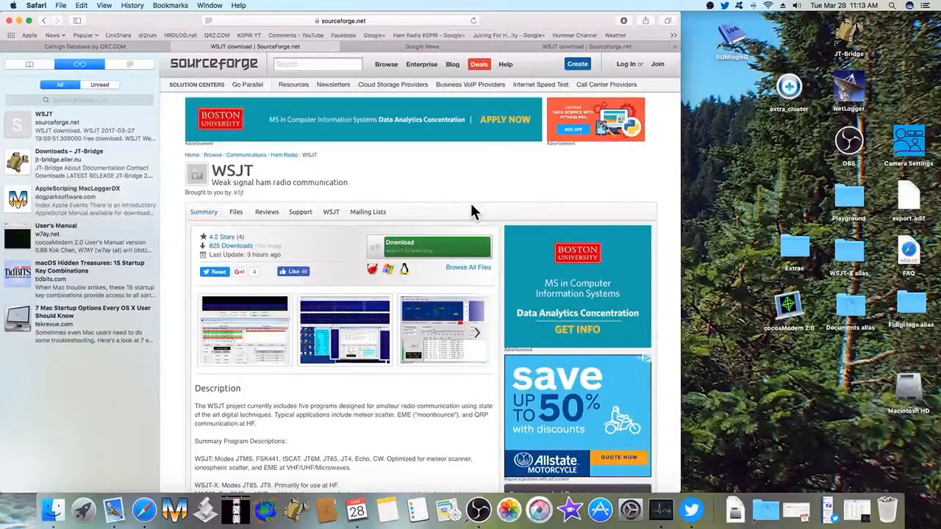
{"action": "mouse_move", "coordinate": [413, 24]}
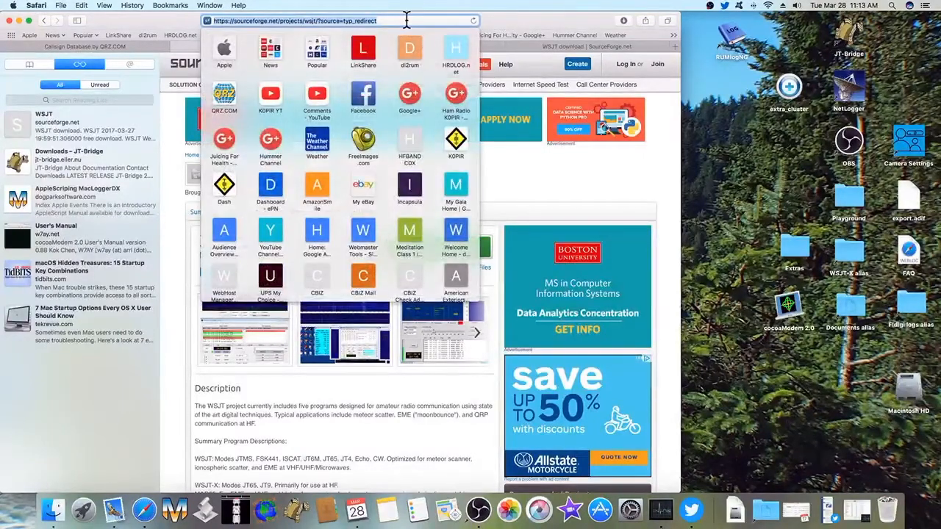
{"action": "mouse_move", "coordinate": [516, 131]}
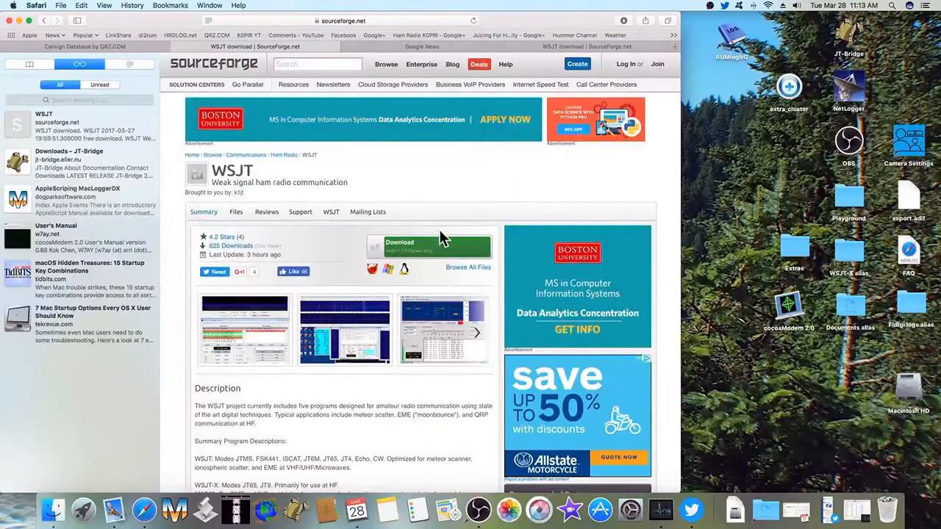
{"action": "mouse_move", "coordinate": [426, 248]}
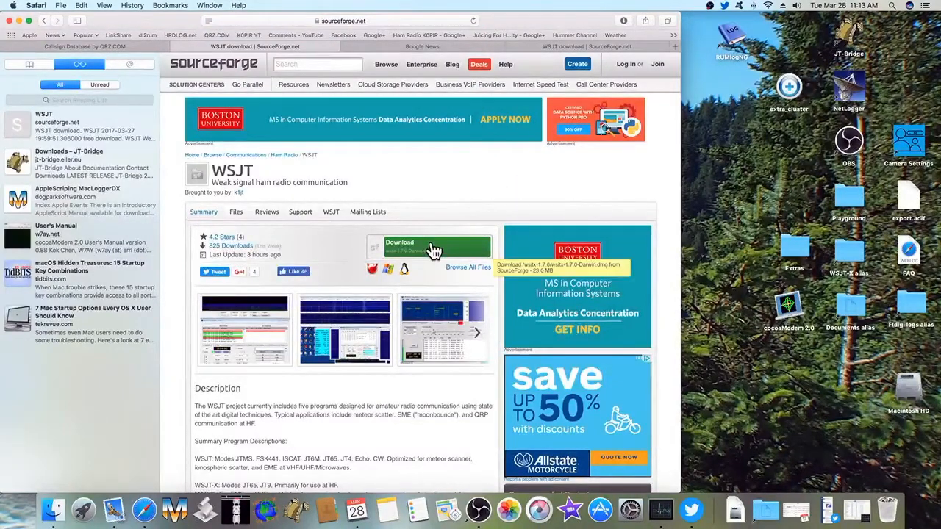
Download the WSJT-X disk image from SourceForge and open it from the Downloads stack
{"action": "left_click", "coordinate": [430, 243]}
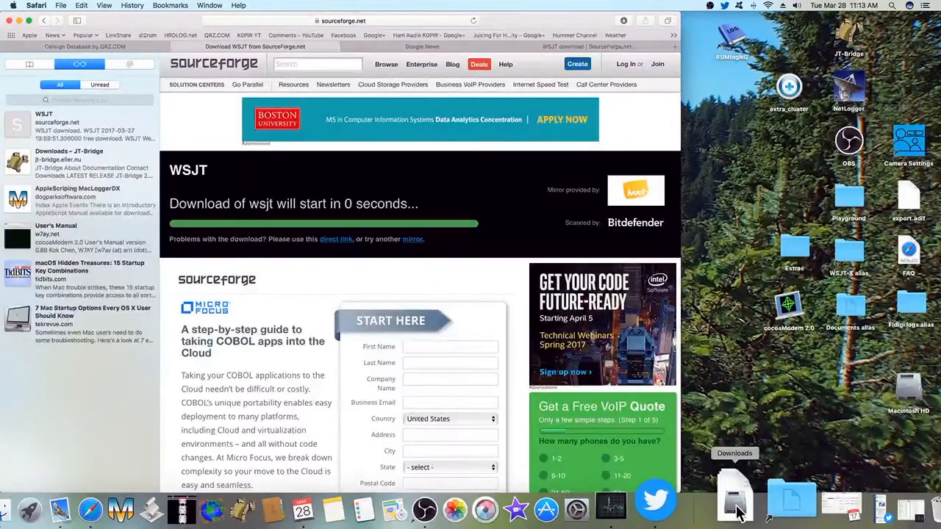
{"action": "left_click", "coordinate": [737, 508]}
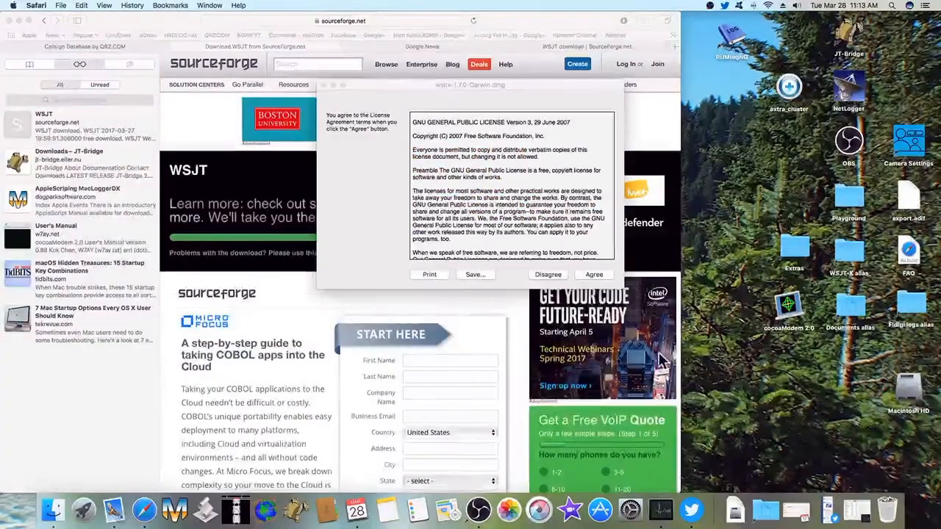
Accept the license and copy the wsjtx app into Applications, replacing the existing copy
{"action": "left_click", "coordinate": [594, 274]}
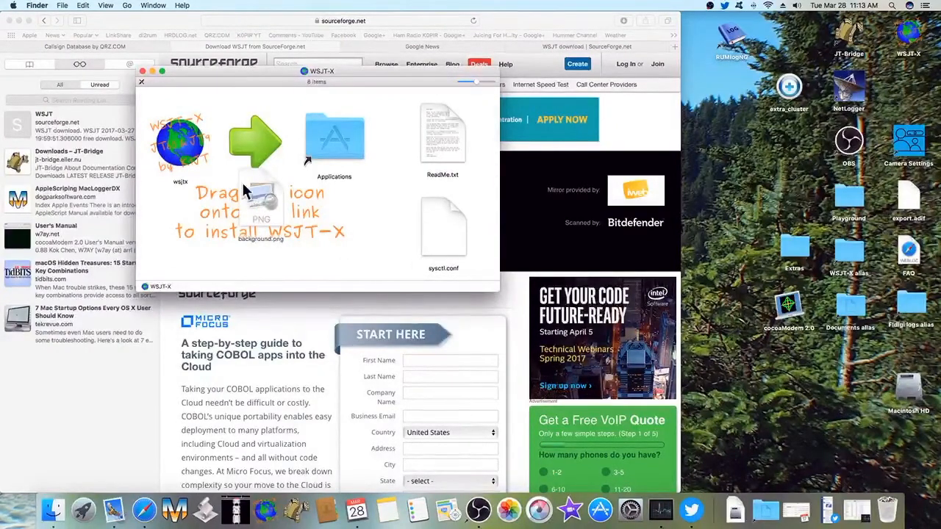
{"action": "mouse_move", "coordinate": [179, 150]}
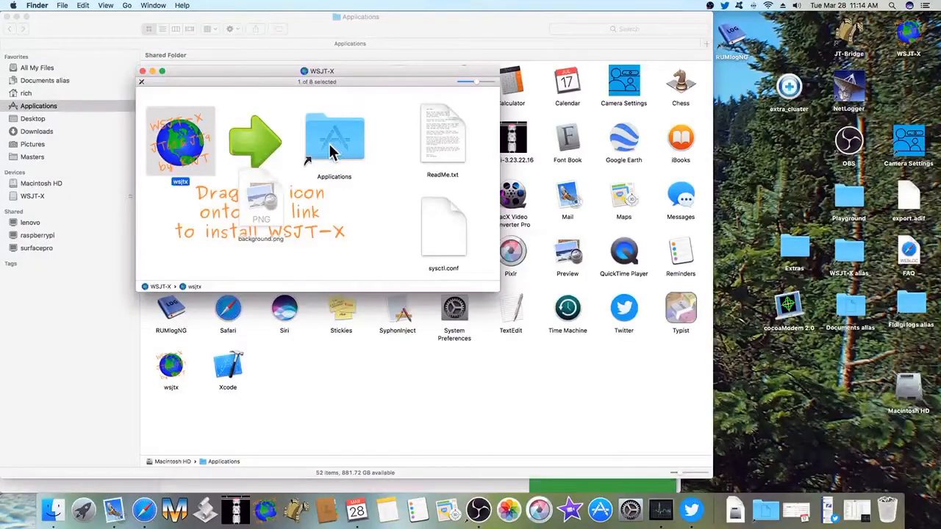
{"action": "left_click_drag", "start_coordinate": [180, 140], "coordinate": [333, 140]}
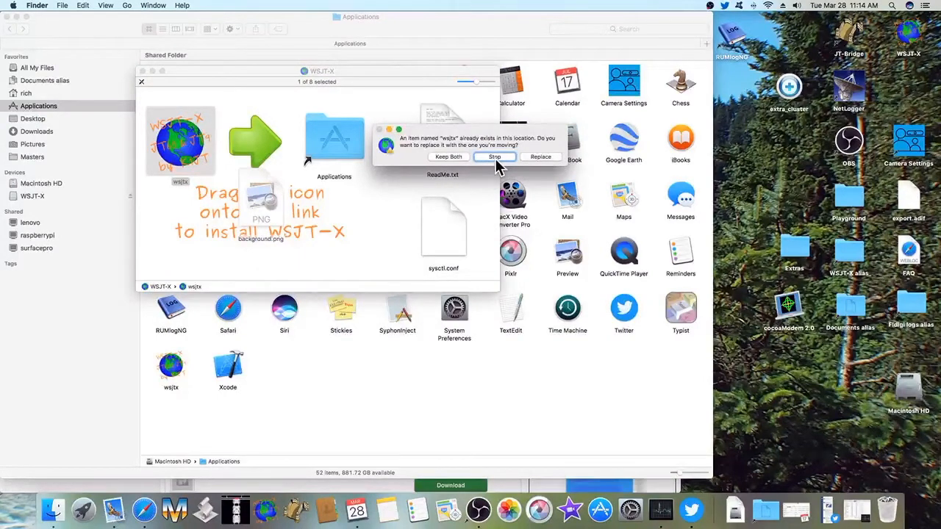
{"action": "left_click", "coordinate": [494, 156]}
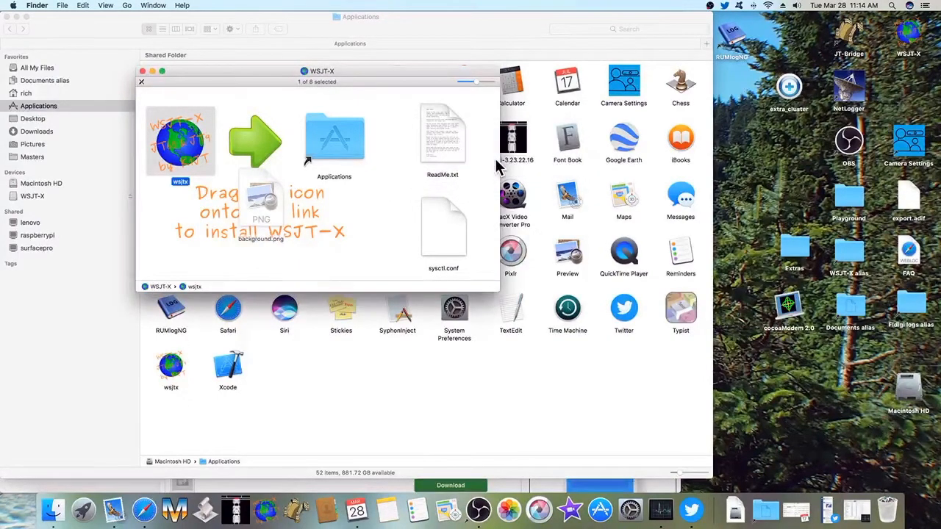
{"action": "mouse_move", "coordinate": [450, 147]}
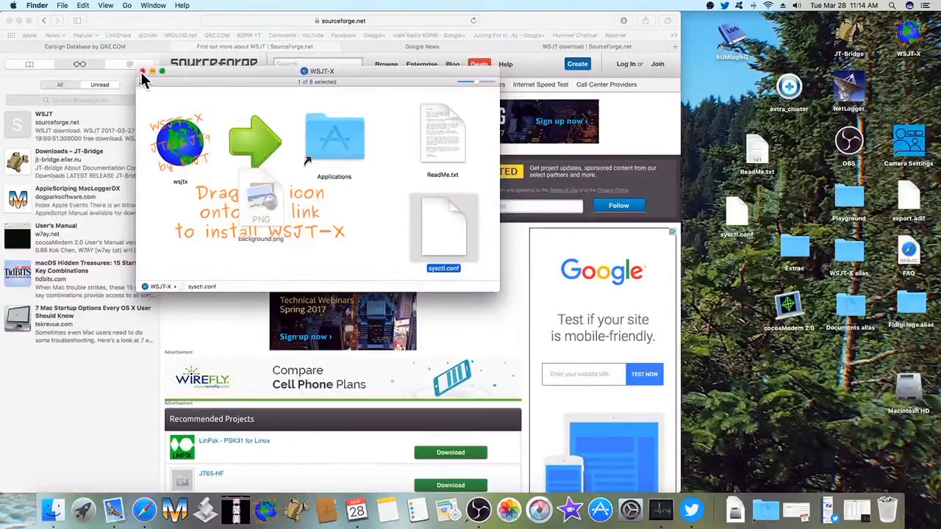
Close the disk image window, hide Safari and open ReadMe.txt from the desktop
{"action": "left_click", "coordinate": [138, 74]}
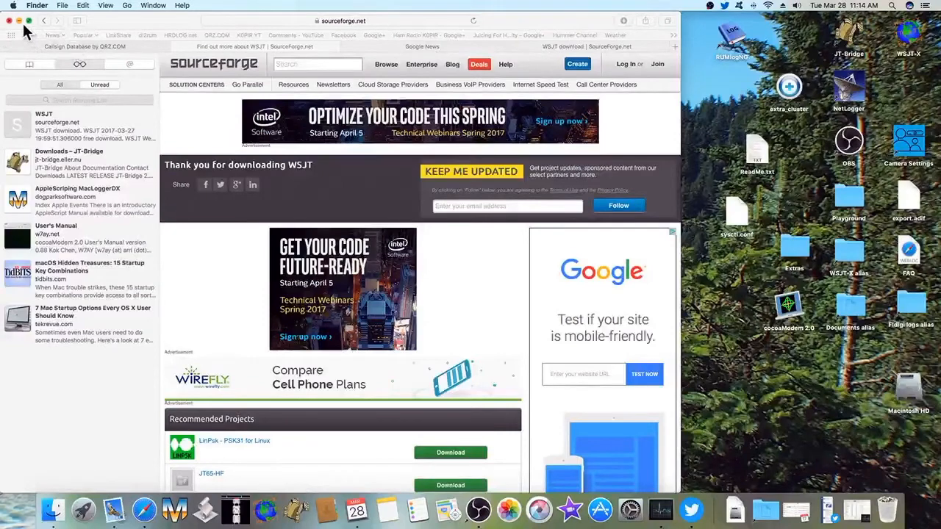
{"action": "left_click", "coordinate": [9, 27]}
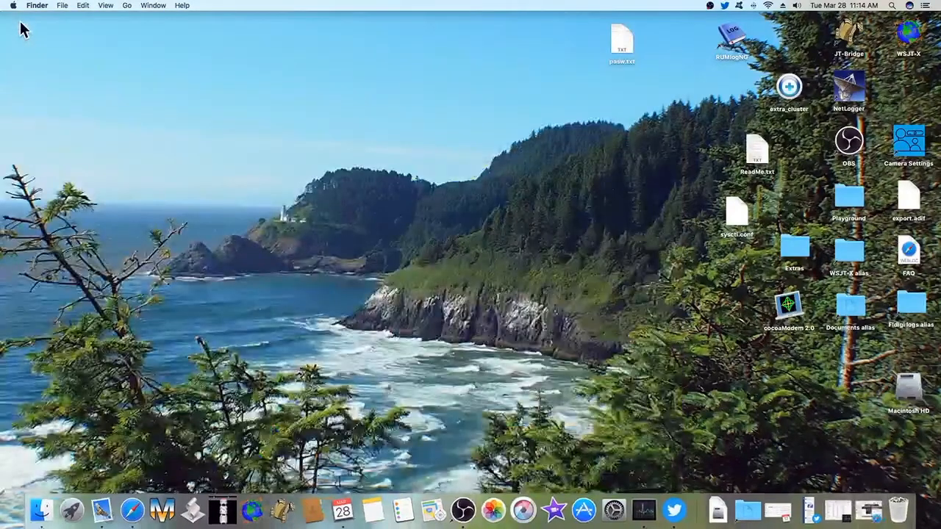
{"action": "mouse_move", "coordinate": [741, 150]}
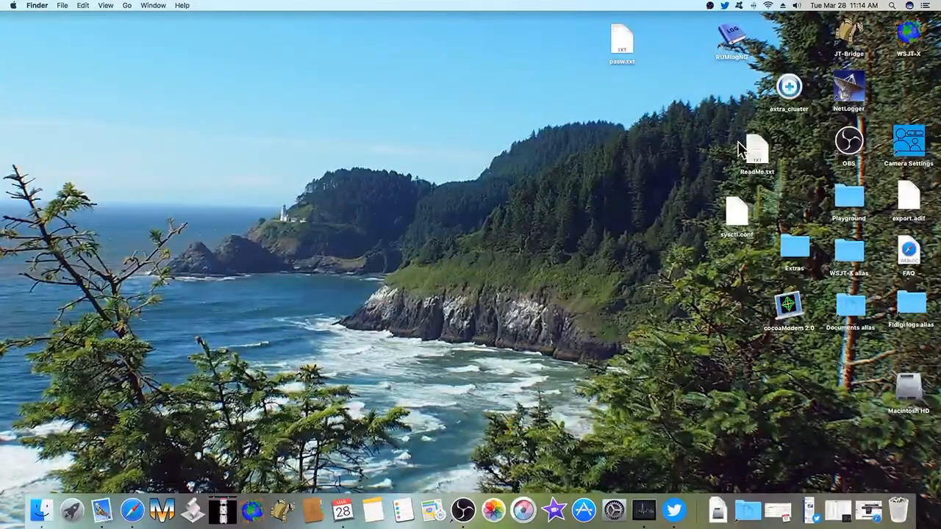
{"action": "left_click", "coordinate": [757, 150]}
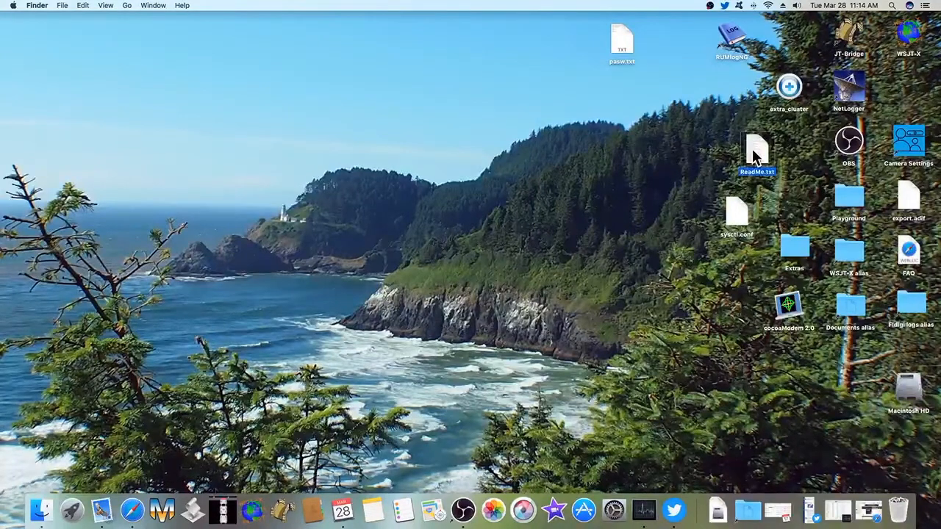
{"action": "double_click", "coordinate": [757, 150]}
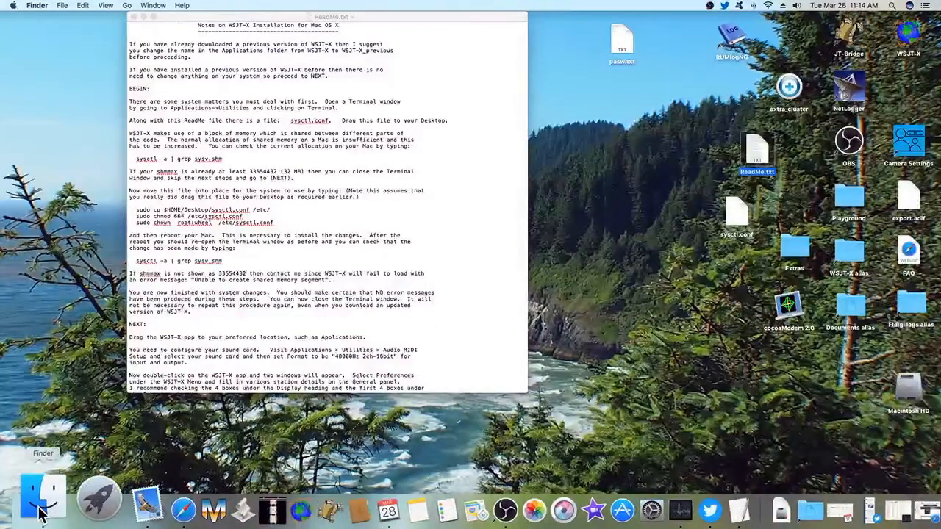
Launch Terminal from the Utilities folder in Applications
{"action": "left_click", "coordinate": [41, 499]}
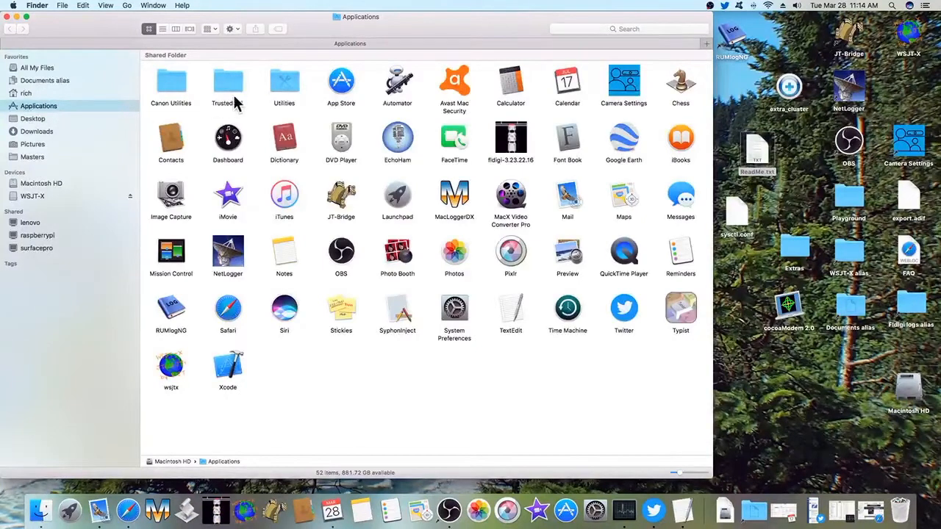
{"action": "double_click", "coordinate": [283, 79]}
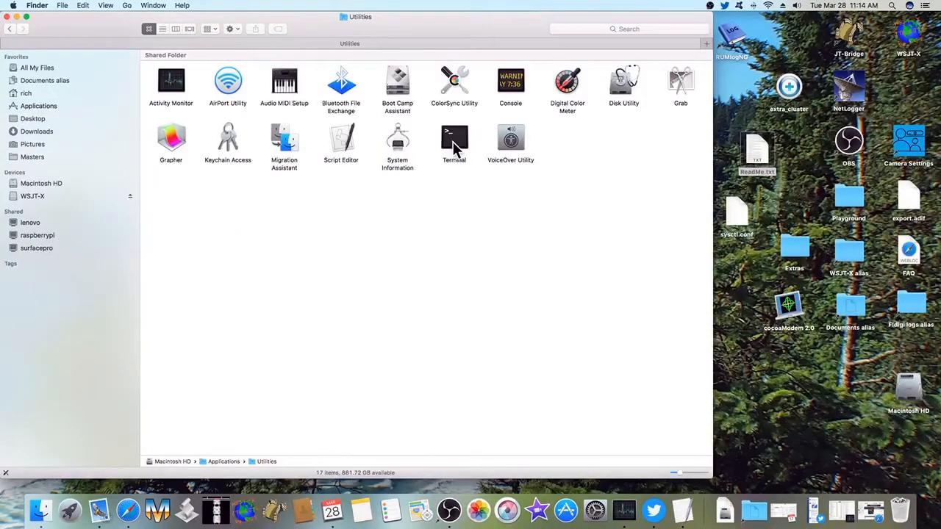
{"action": "left_click", "coordinate": [453, 138]}
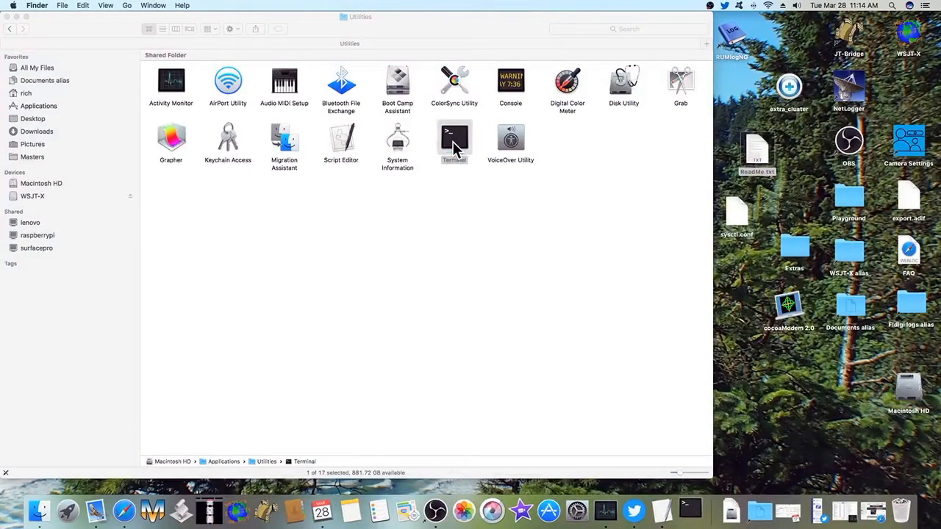
{"action": "double_click", "coordinate": [453, 138]}
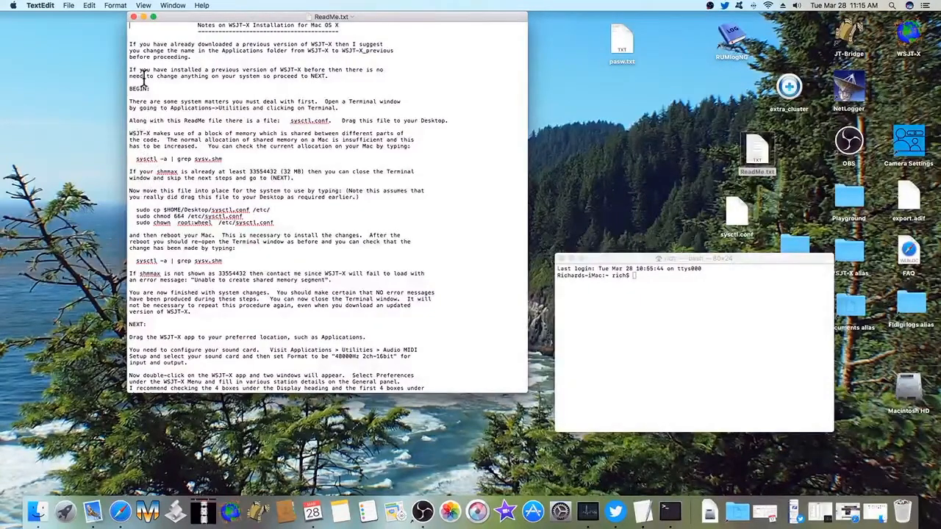
{"action": "mouse_move", "coordinate": [204, 112]}
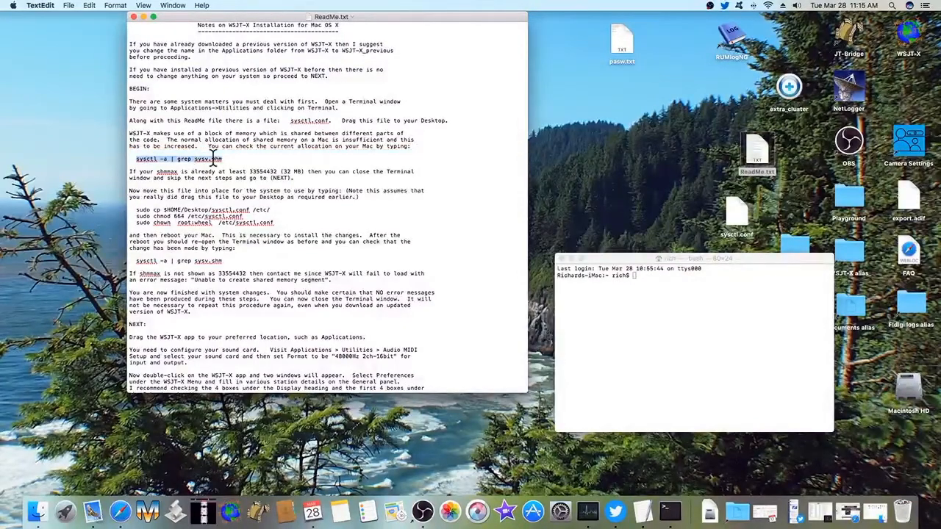
Run sysctl -a | grep sysv.shm in Terminal to list the current shared memory settings
{"action": "right_click", "coordinate": [214, 159]}
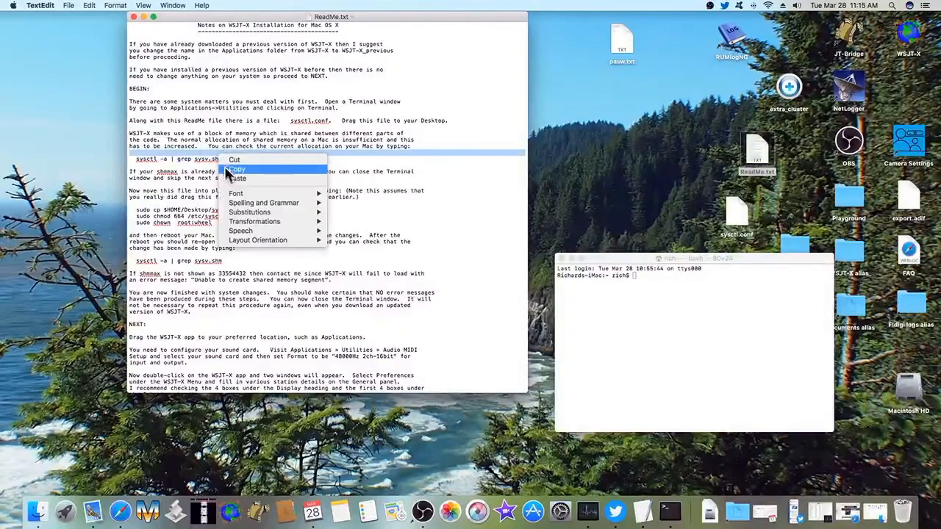
{"action": "left_click", "coordinate": [235, 169]}
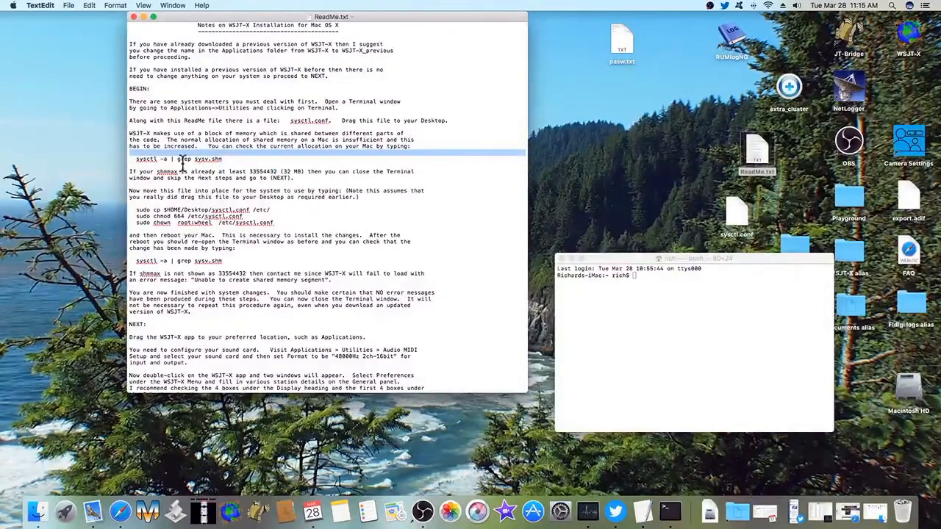
{"action": "left_click", "coordinate": [693, 259]}
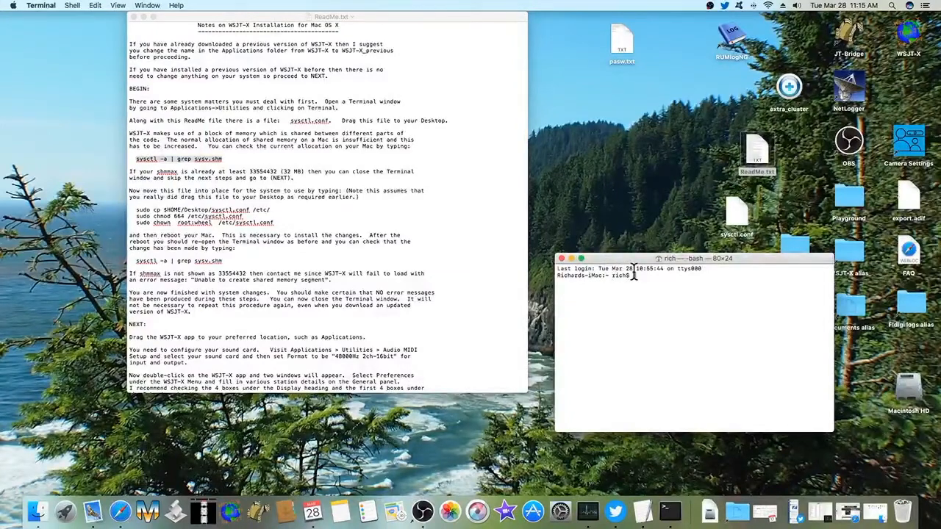
{"action": "type", "text": "sysctl -a | grep sysv.shm"}
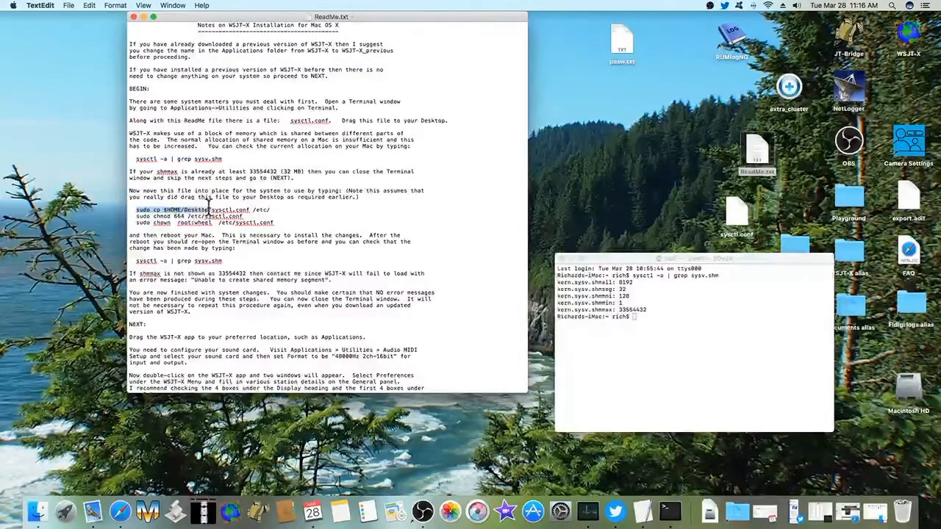
Run the ReadMe's sudo cp command copying sysctl.conf from the Desktop into /etc
{"action": "double_click", "coordinate": [213, 213]}
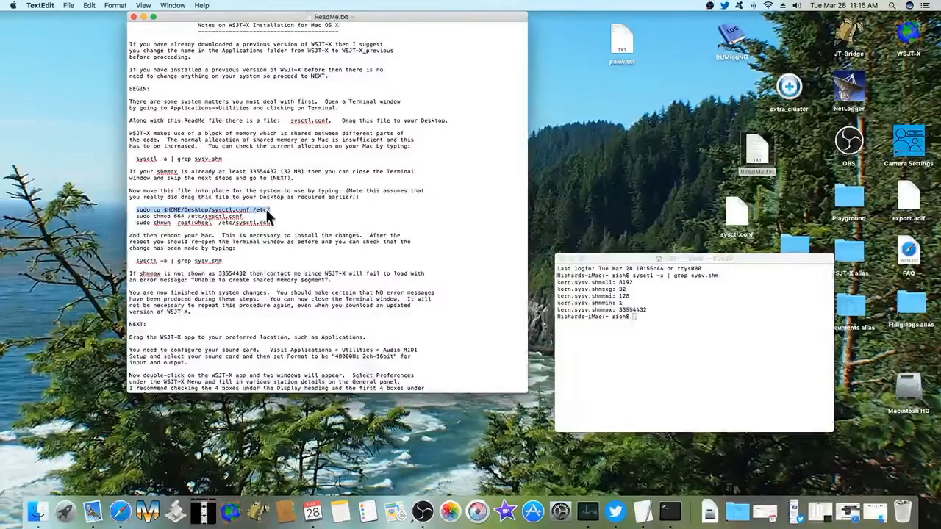
{"action": "right_click", "coordinate": [221, 209]}
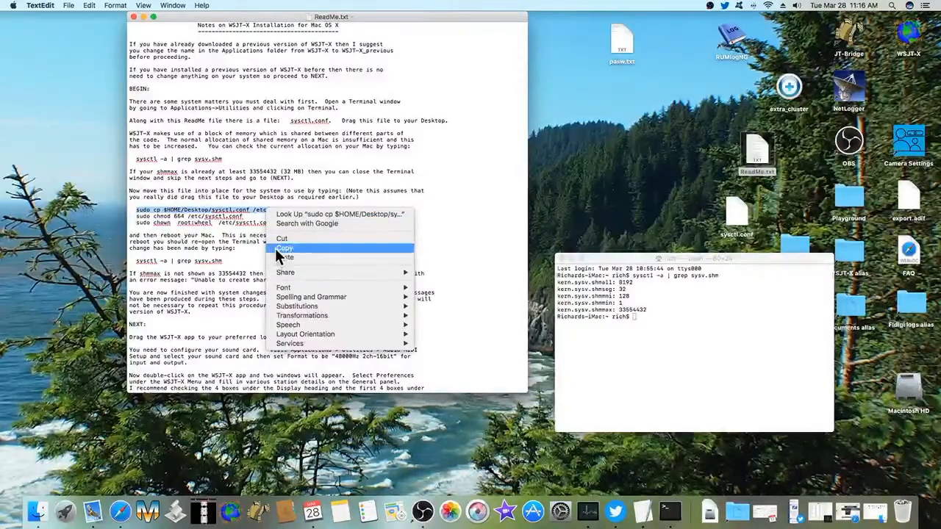
{"action": "left_click", "coordinate": [285, 249]}
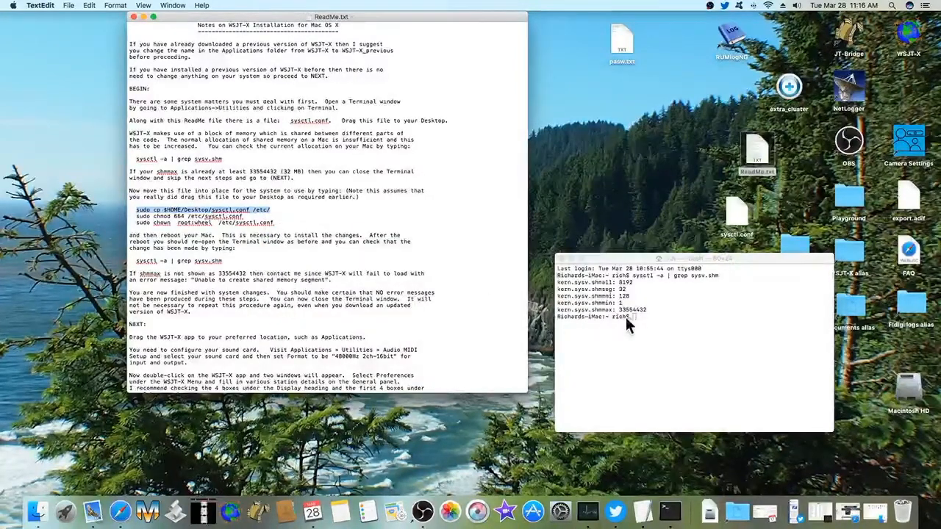
{"action": "right_click", "coordinate": [635, 322]}
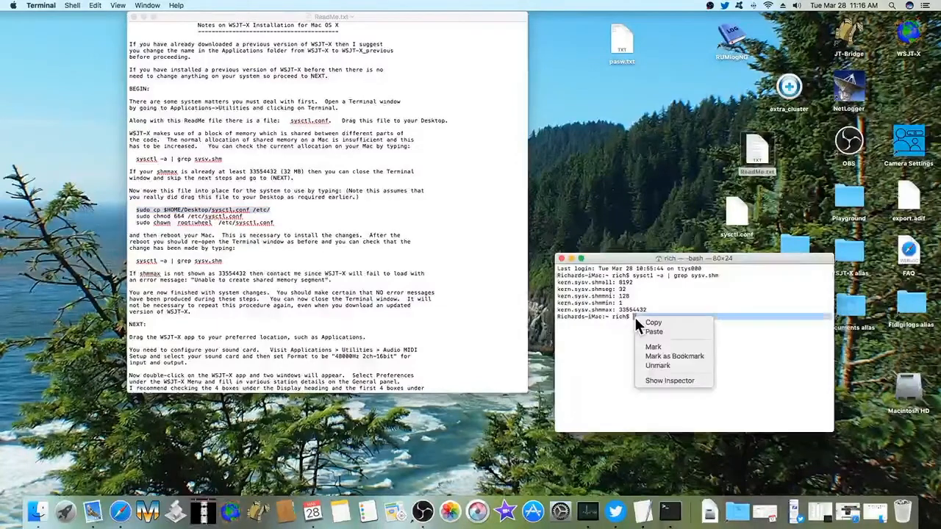
{"action": "mouse_move", "coordinate": [652, 332]}
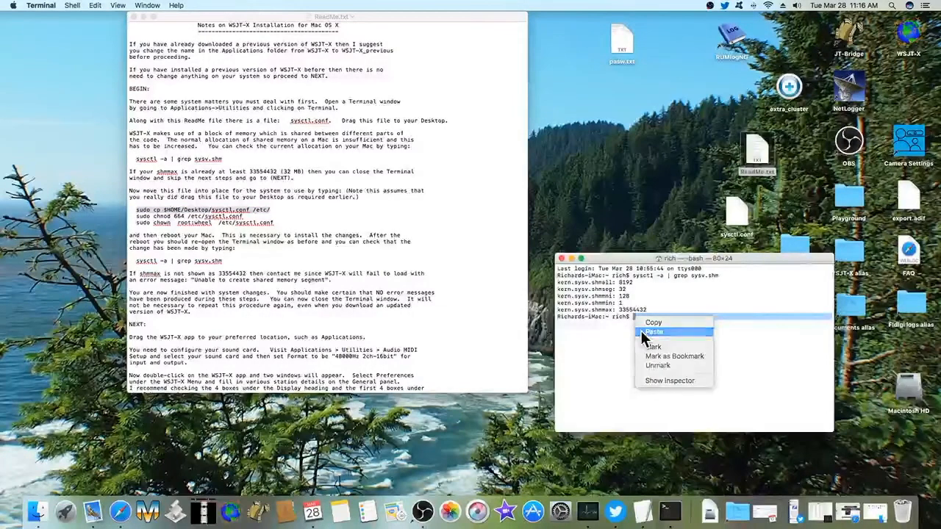
{"action": "left_click", "coordinate": [652, 333]}
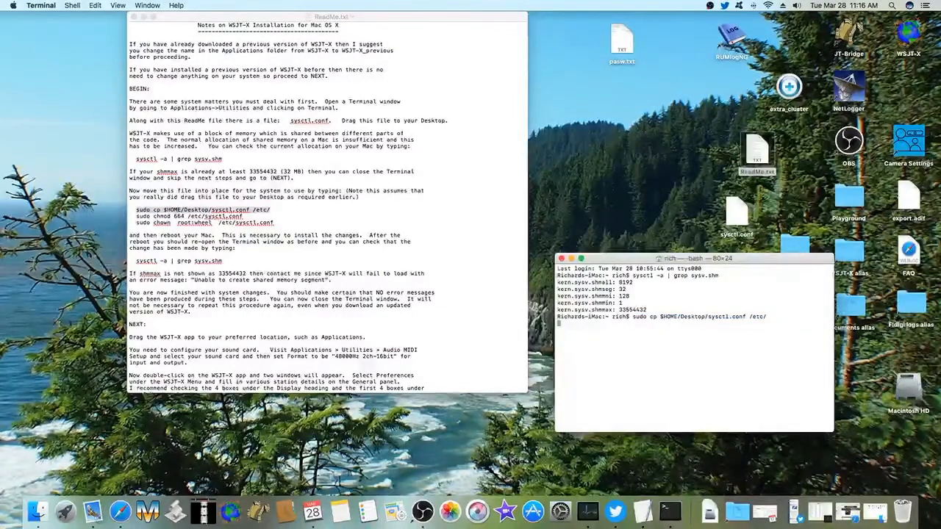
{"action": "key", "text": "Return"}
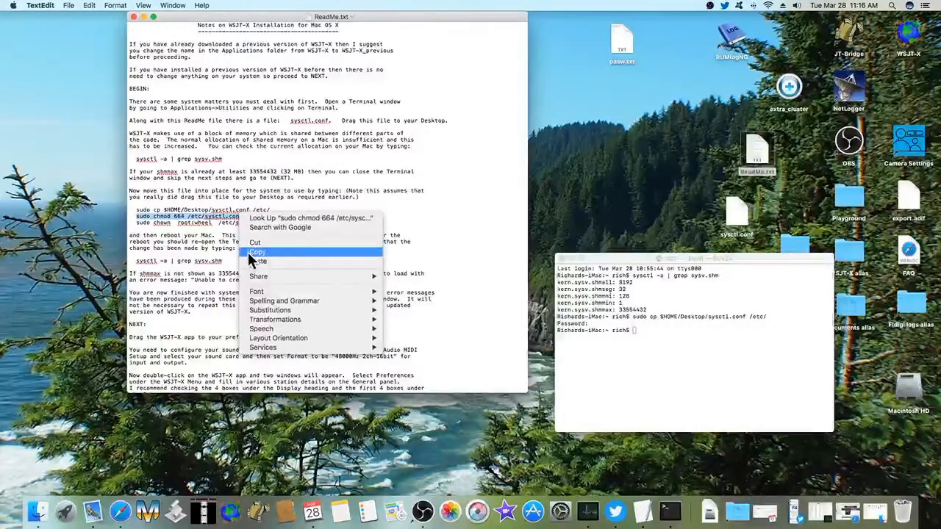
Run sudo chmod 664 and sudo chown root:wheel on /etc/sysctl.conf
{"action": "left_click", "coordinate": [256, 251]}
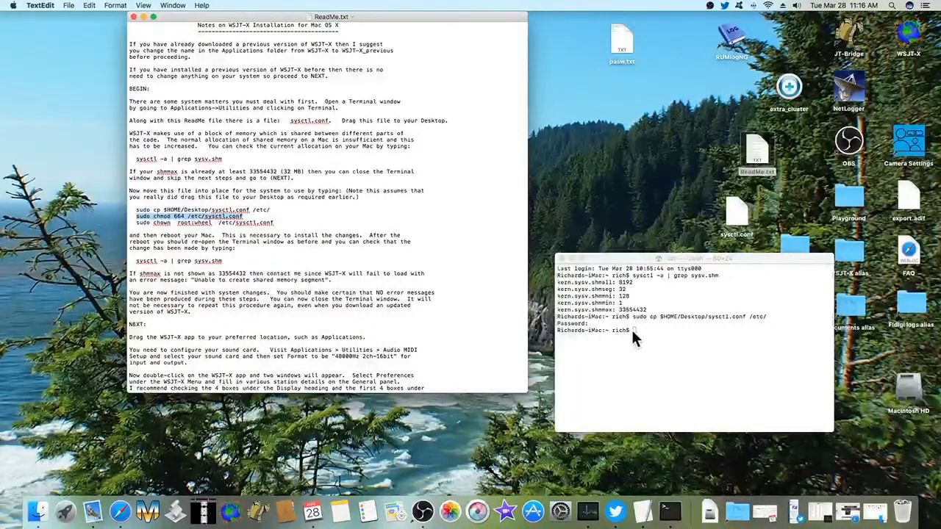
{"action": "type", "text": "sudo chmod 664 /etc/sysctl.conf"}
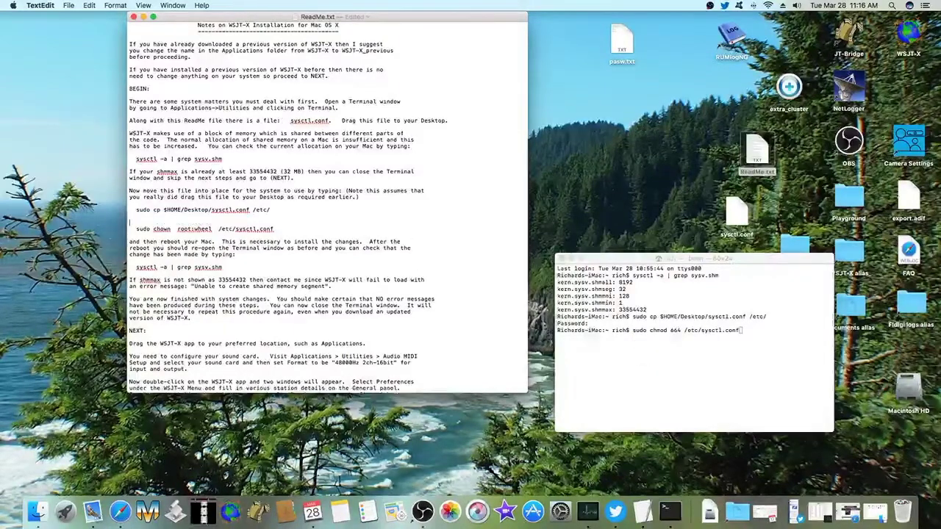
{"action": "mouse_move", "coordinate": [759, 279]}
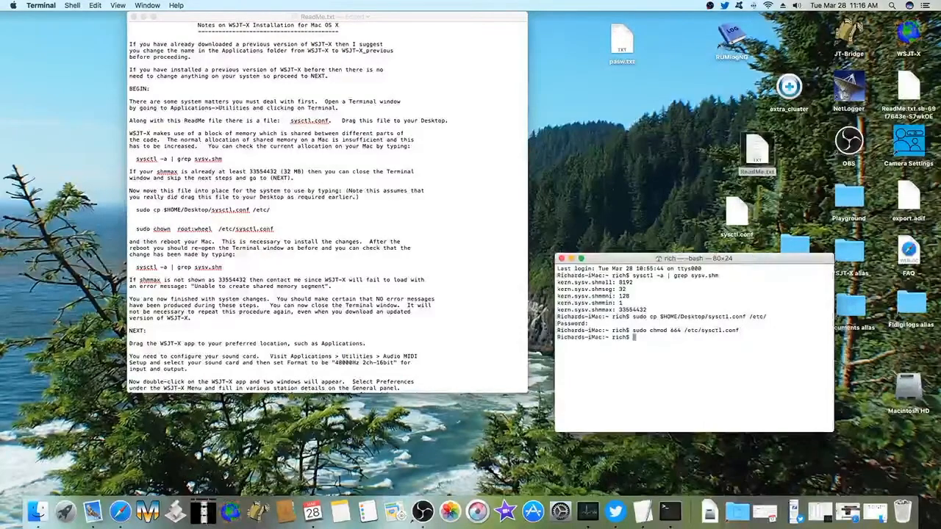
{"action": "mouse_move", "coordinate": [264, 232]}
{"action": "type", "text": "sudo chmod 664 /etc/sysctl.conf"}
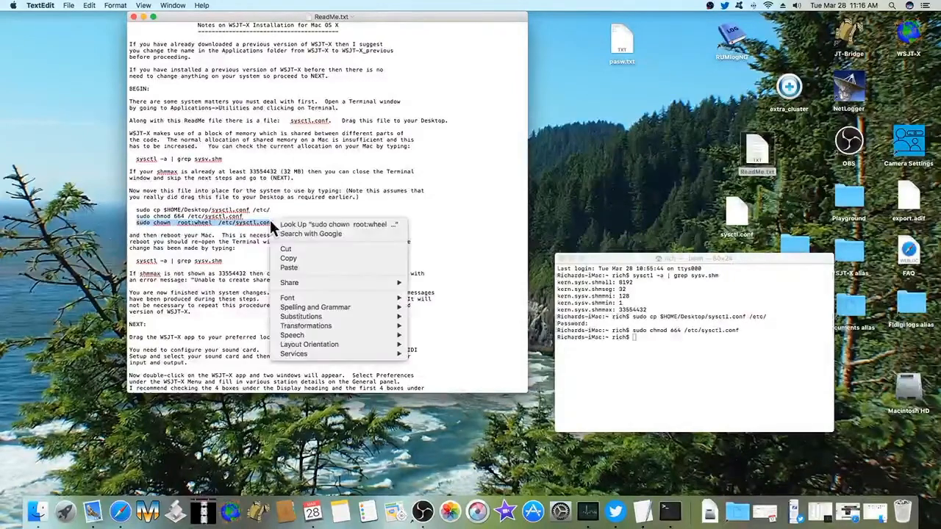
{"action": "left_click", "coordinate": [500, 329]}
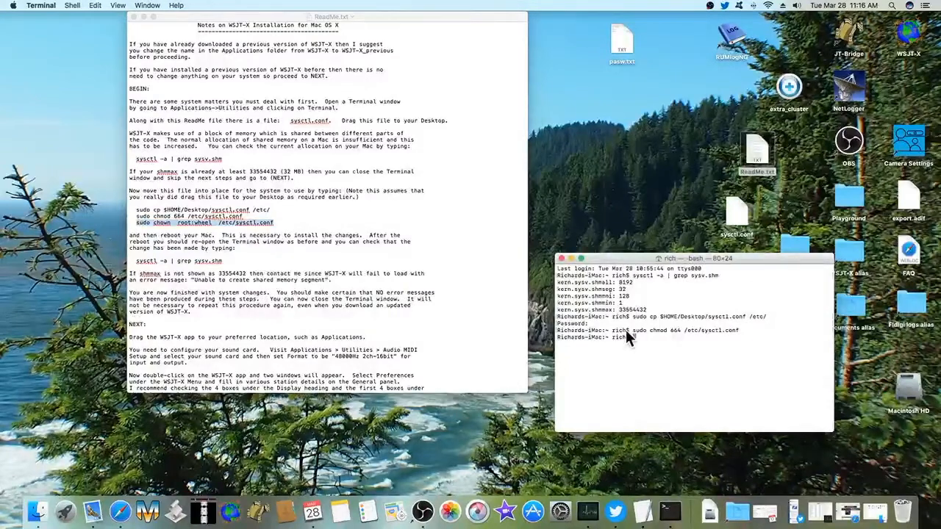
{"action": "right_click", "coordinate": [630, 337]}
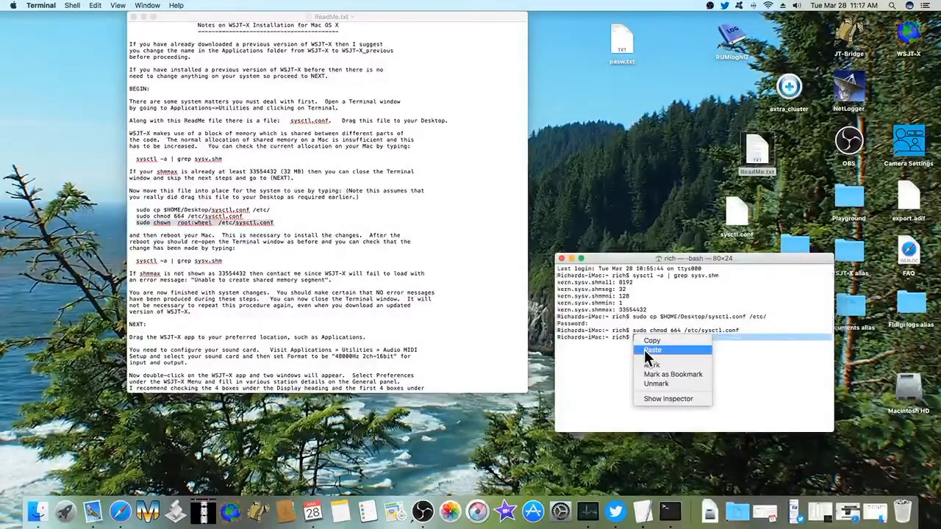
{"action": "left_click", "coordinate": [653, 350]}
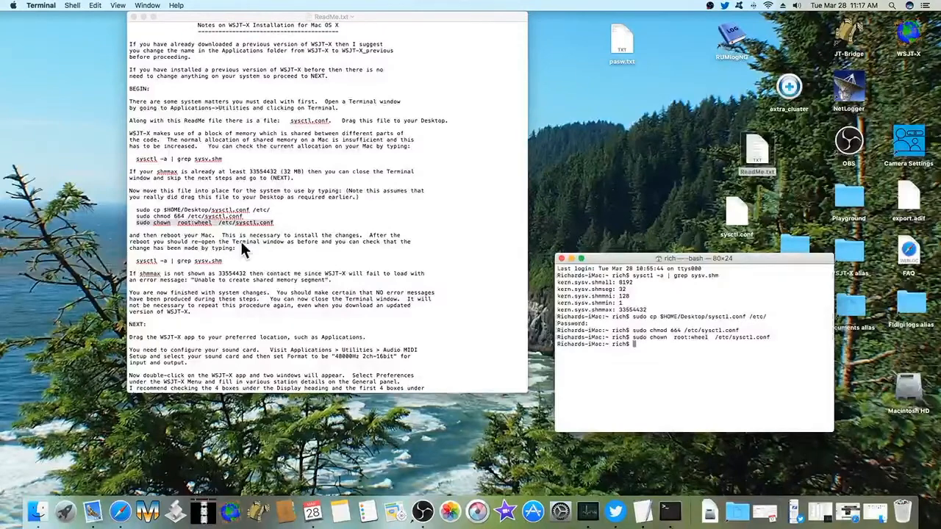
{"action": "mouse_move", "coordinate": [385, 247]}
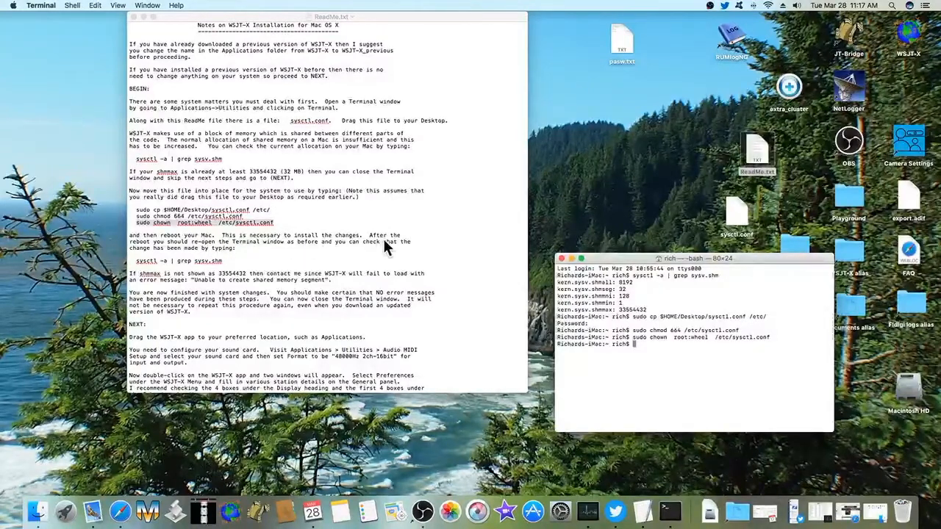
{"action": "mouse_move", "coordinate": [362, 220]}
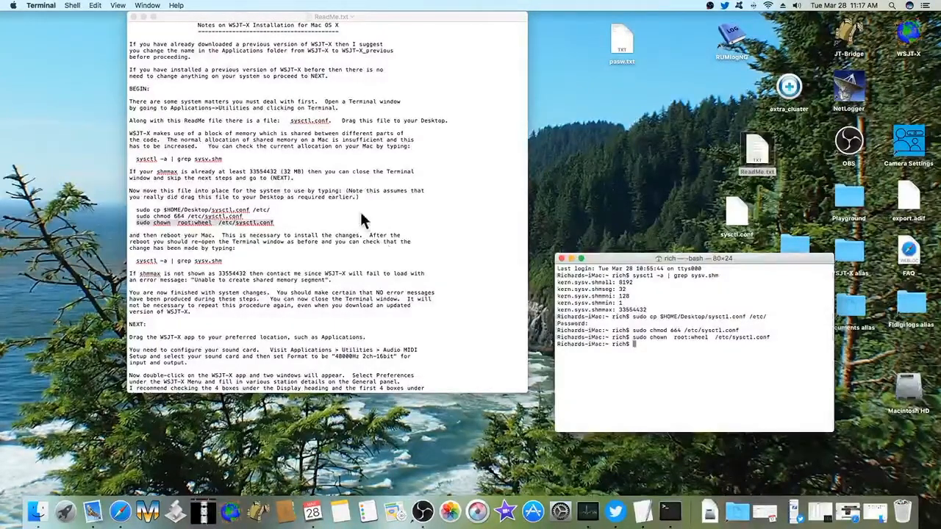
{"action": "mouse_move", "coordinate": [429, 158]}
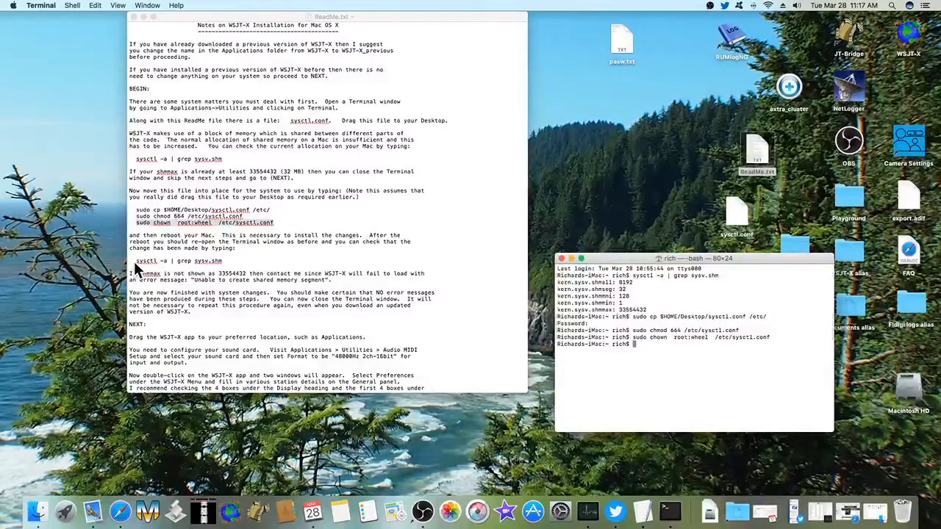
{"action": "double_click", "coordinate": [180, 262]}
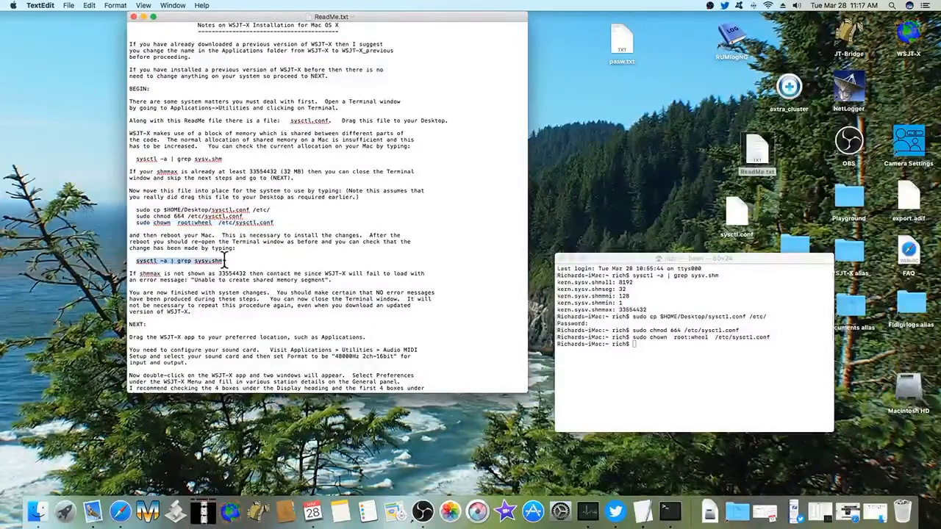
Re-run the sysv.shm shared memory check, then launch Audio MIDI Setup from Utilities
{"action": "right_click", "coordinate": [213, 260]}
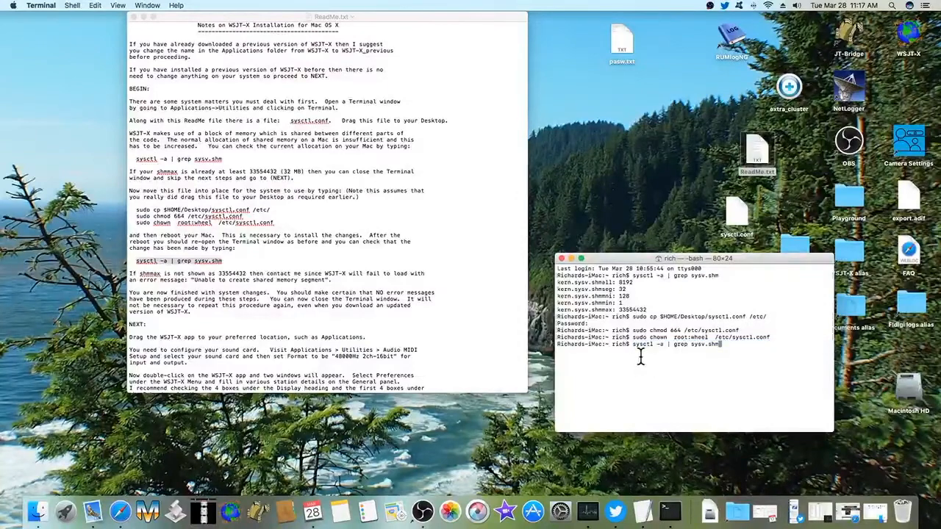
{"action": "key", "text": "Return"}
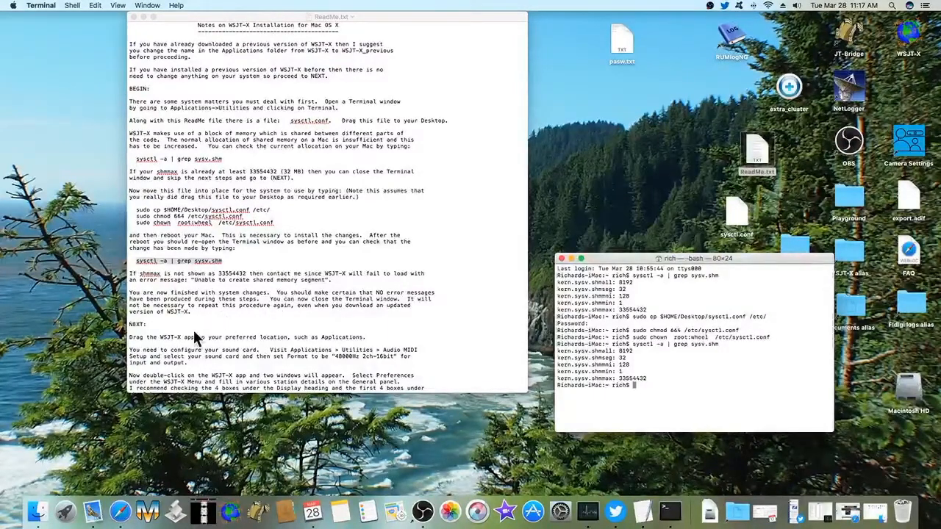
{"action": "mouse_move", "coordinate": [258, 364]}
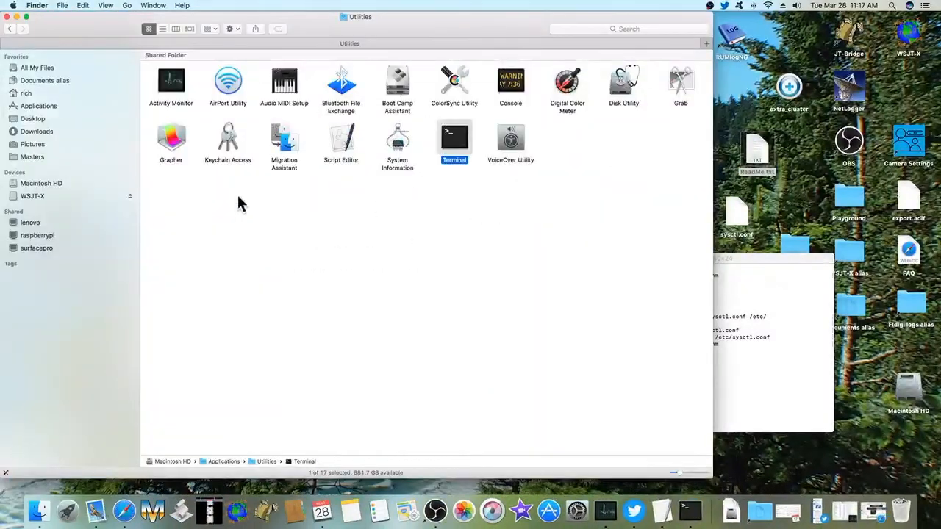
{"action": "mouse_move", "coordinate": [285, 92]}
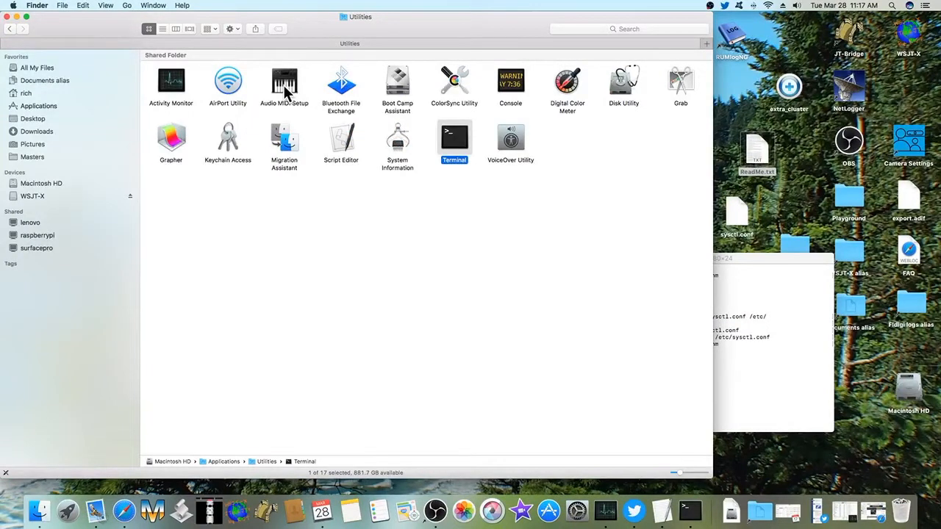
{"action": "left_click", "coordinate": [284, 81]}
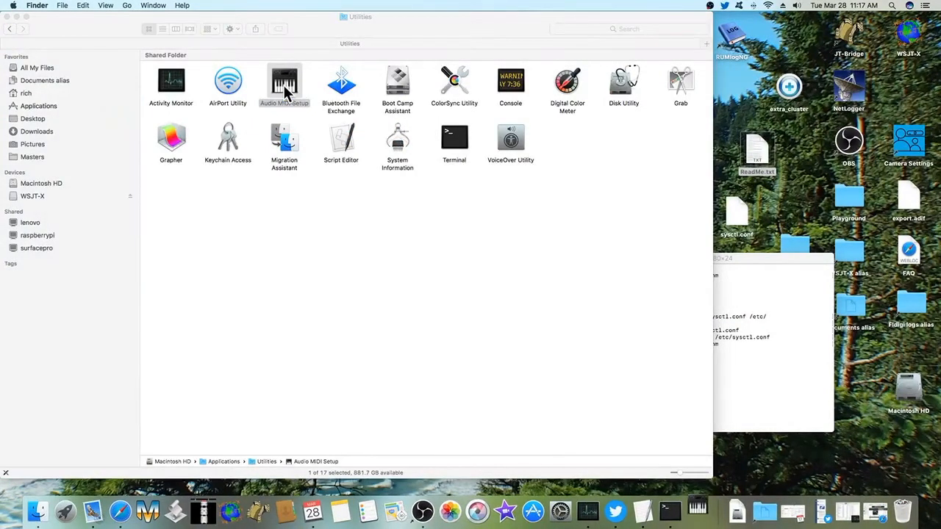
{"action": "double_click", "coordinate": [285, 76]}
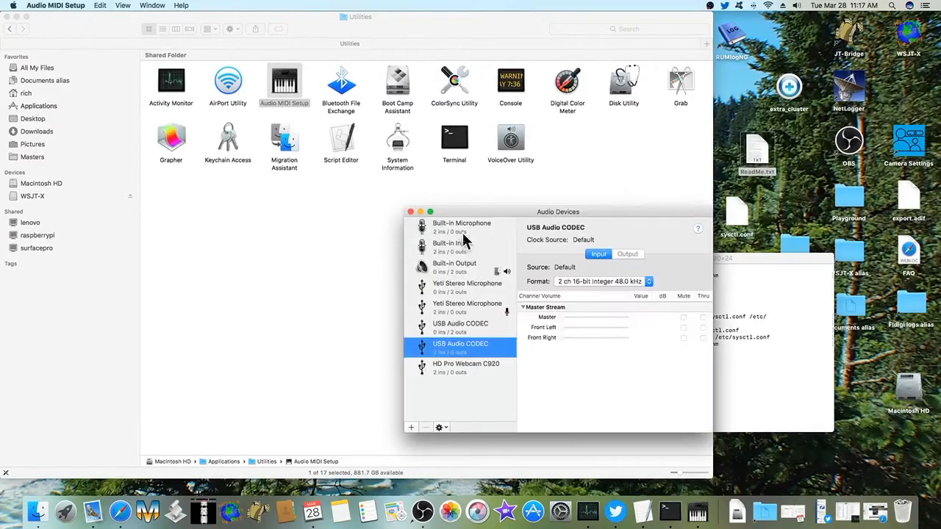
{"action": "mouse_move", "coordinate": [455, 334]}
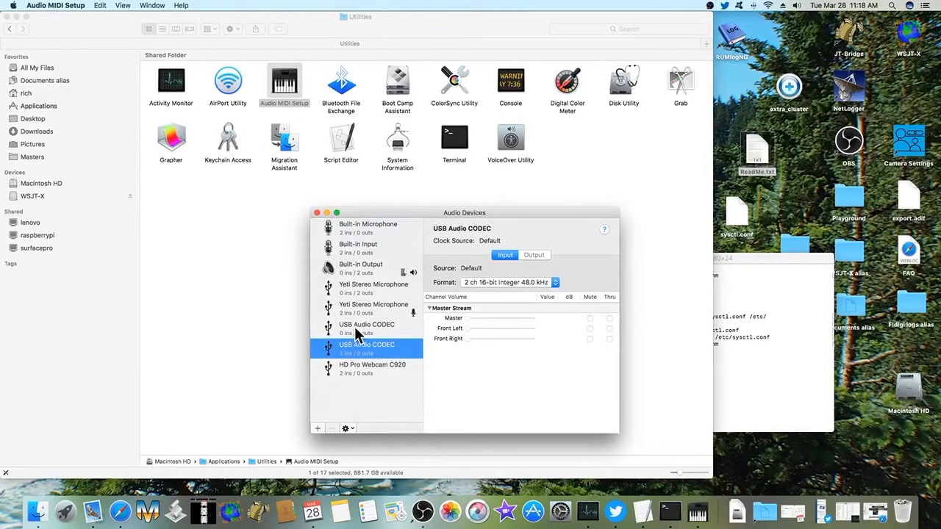
{"action": "mouse_move", "coordinate": [373, 338]}
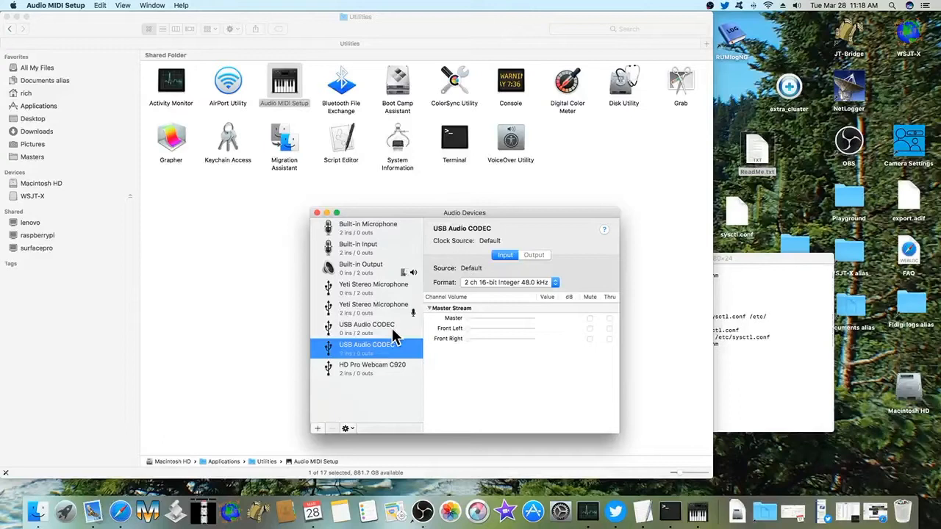
Confirm USB Audio CODEC input and output use 2ch 16-bit 48.0 kHz, then close Audio Devices
{"action": "left_click", "coordinate": [367, 325]}
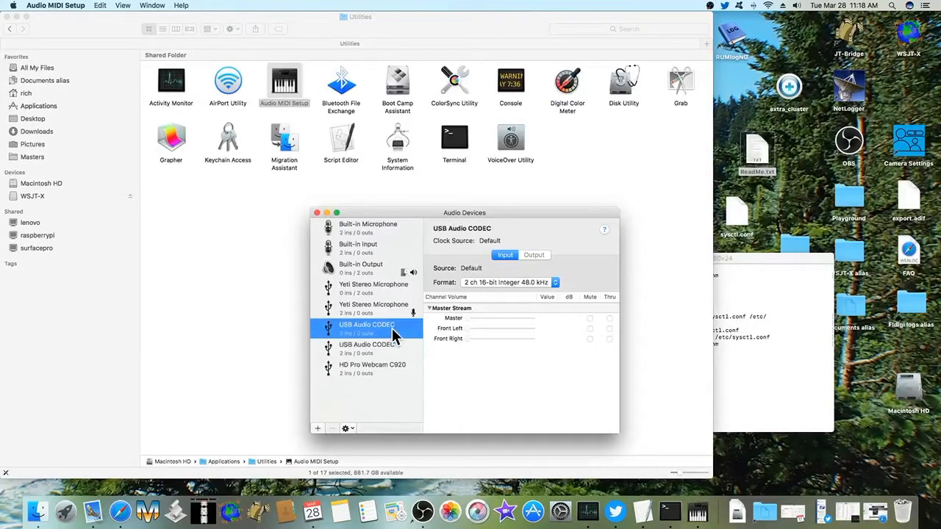
{"action": "left_click", "coordinate": [533, 254]}
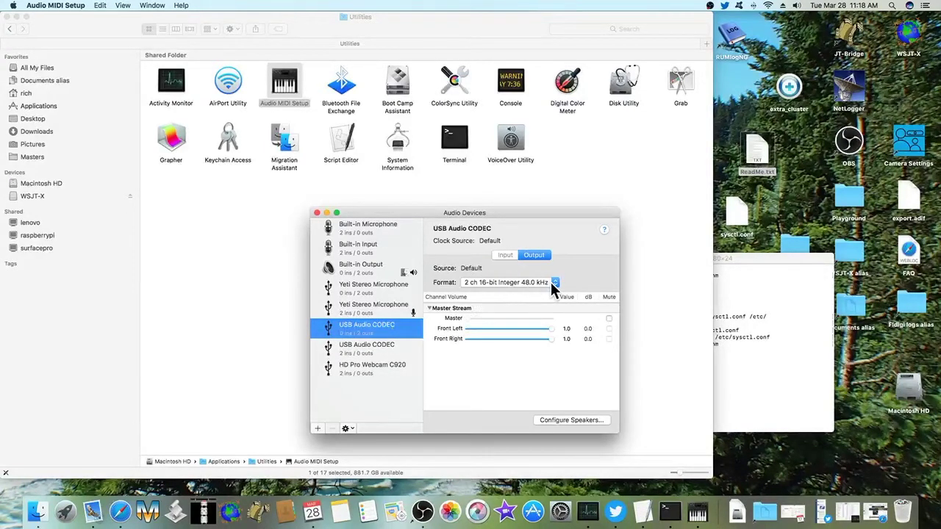
{"action": "left_click", "coordinate": [556, 283]}
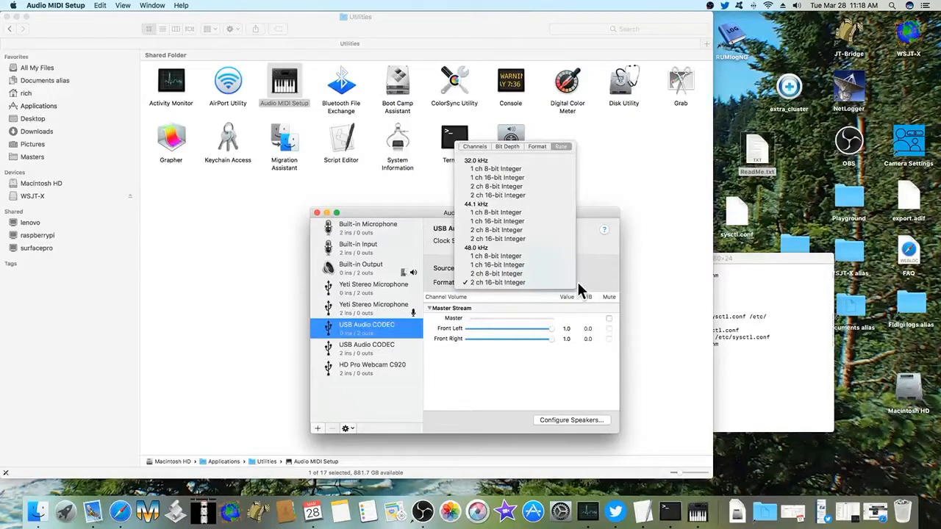
{"action": "left_click", "coordinate": [493, 282]}
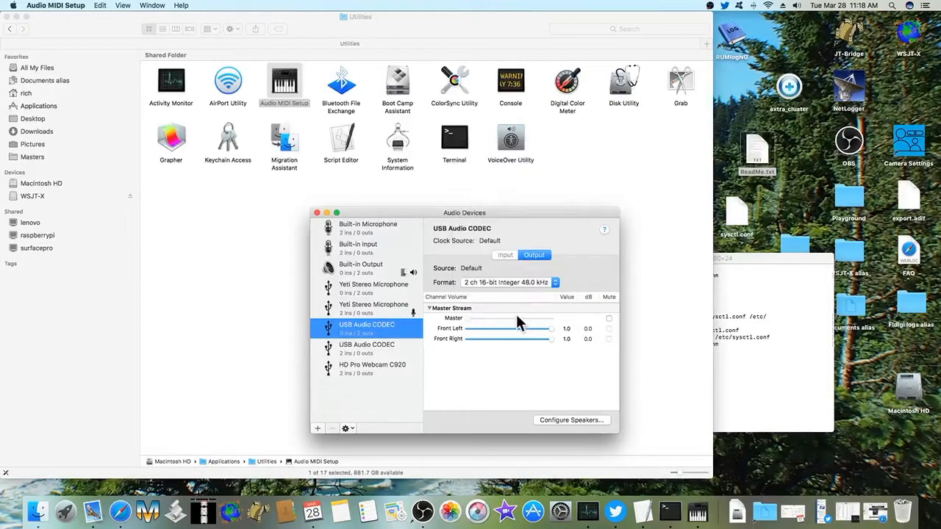
{"action": "left_click", "coordinate": [368, 346]}
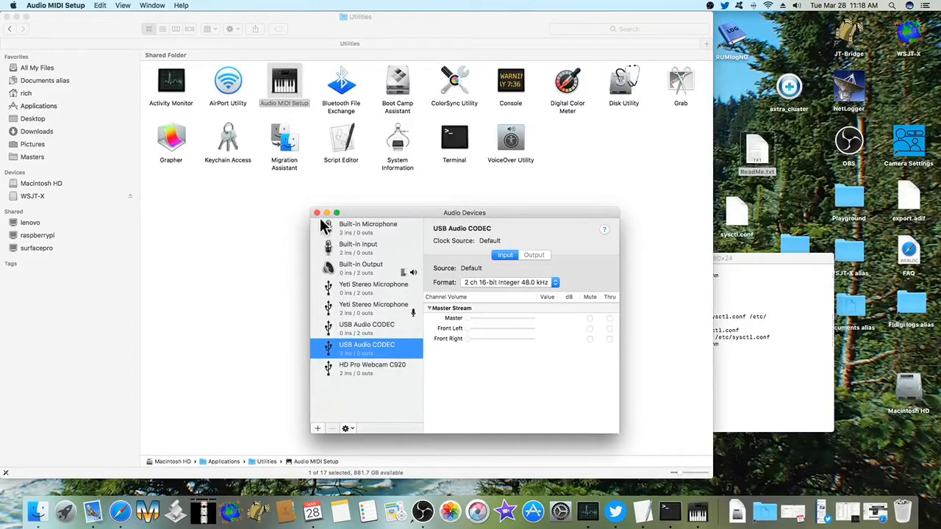
{"action": "left_click", "coordinate": [317, 212]}
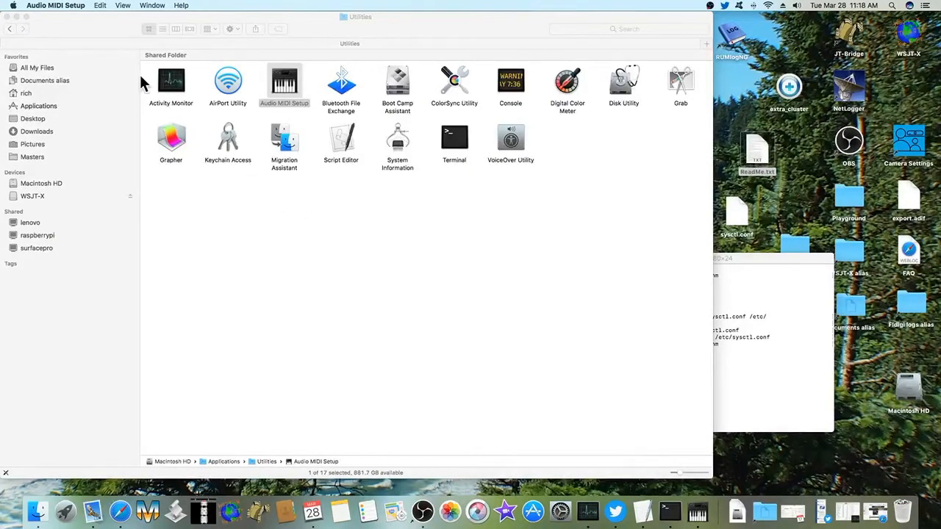
{"action": "left_click", "coordinate": [66, 6]}
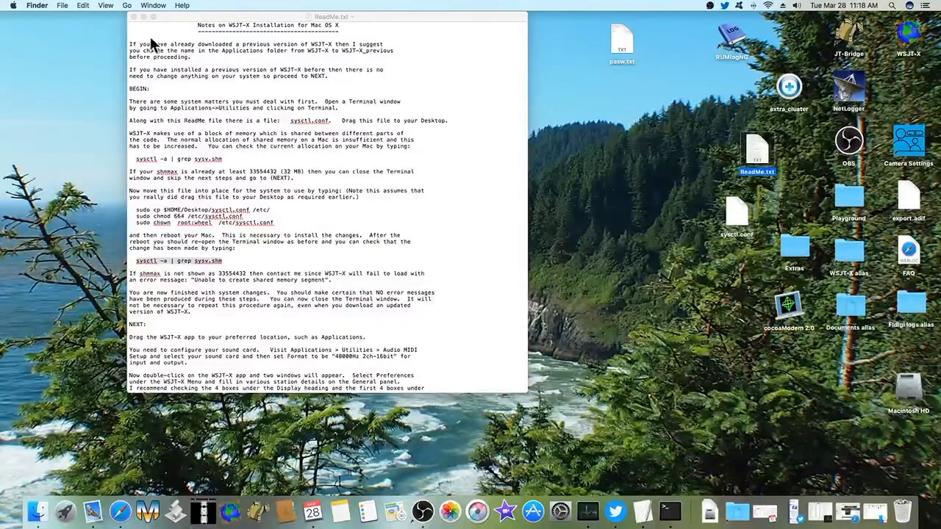
{"action": "left_click", "coordinate": [129, 14]}
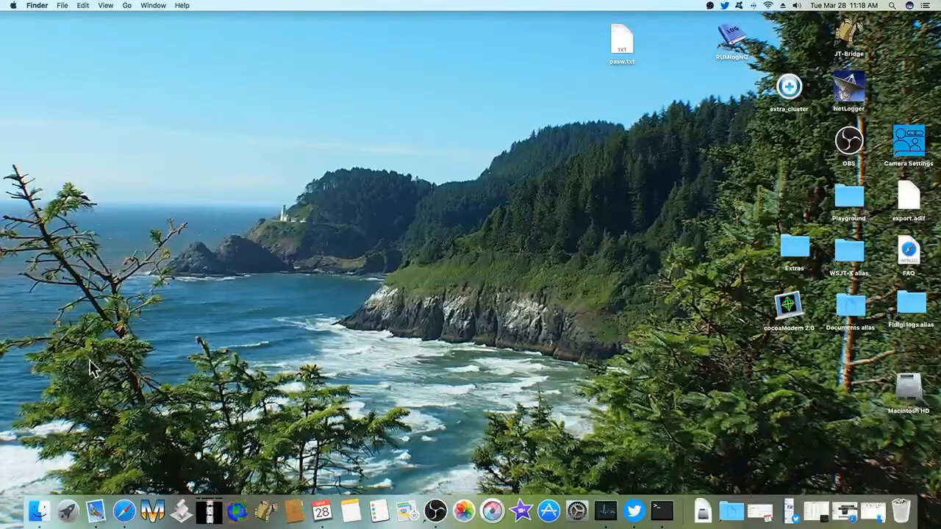
{"action": "left_click", "coordinate": [39, 506]}
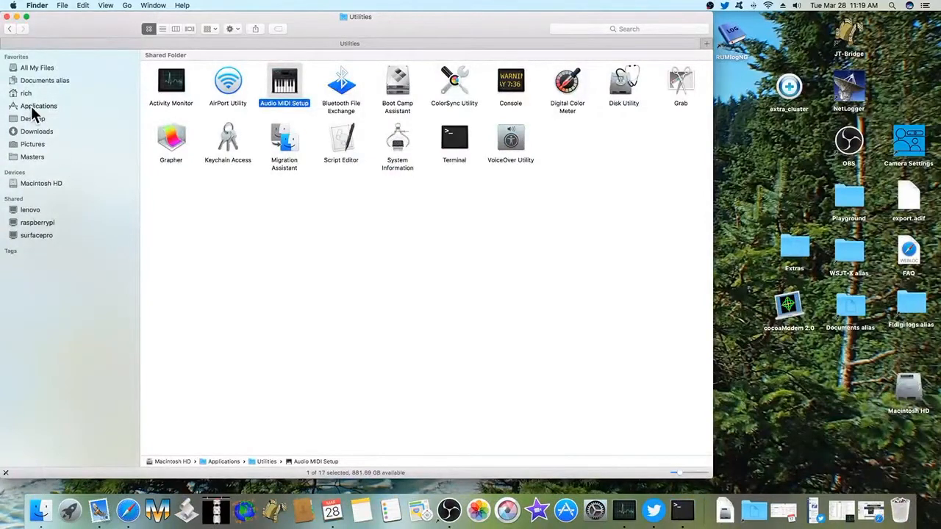
Start the wsjtx app from the Applications folder
{"action": "left_click", "coordinate": [38, 106]}
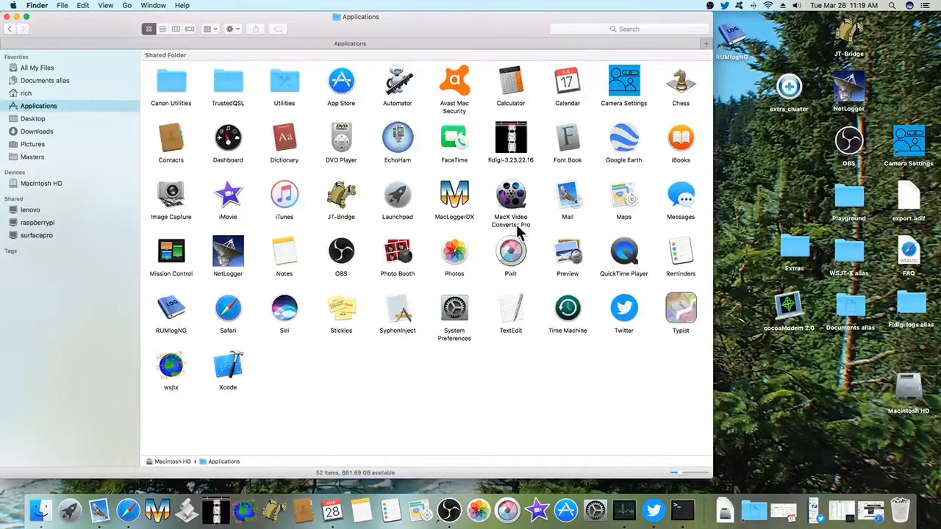
{"action": "mouse_move", "coordinate": [189, 361]}
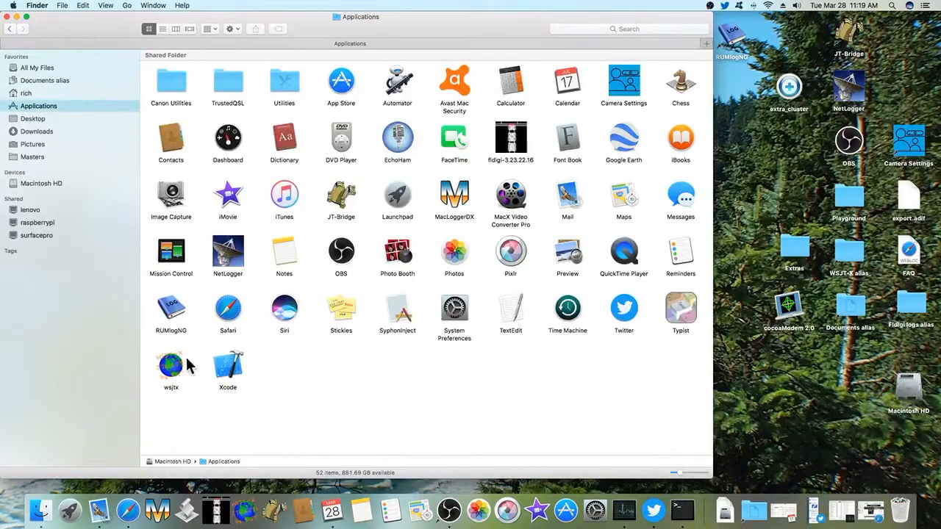
{"action": "left_click", "coordinate": [171, 365]}
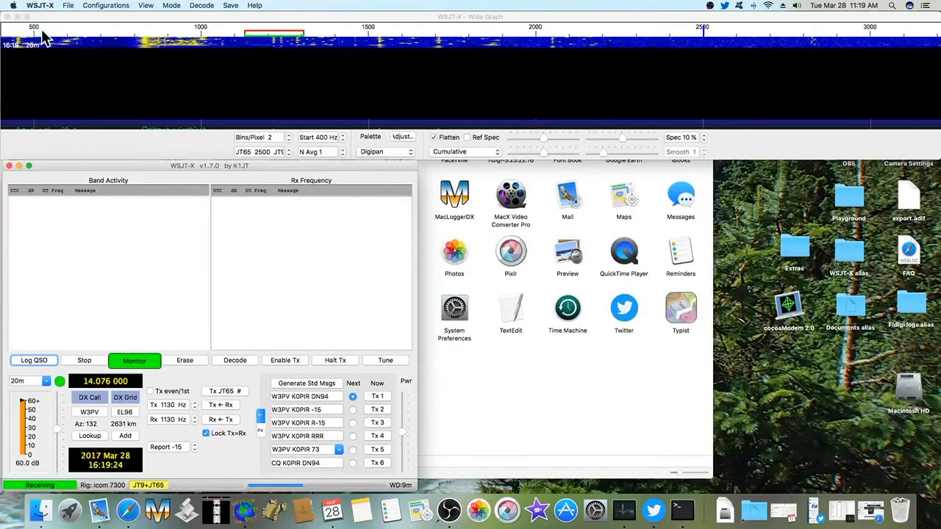
Confirm USB Audio CODEC as soundcard input and output in WSJT-X settings, then view Radio settings
{"action": "left_click", "coordinate": [105, 6]}
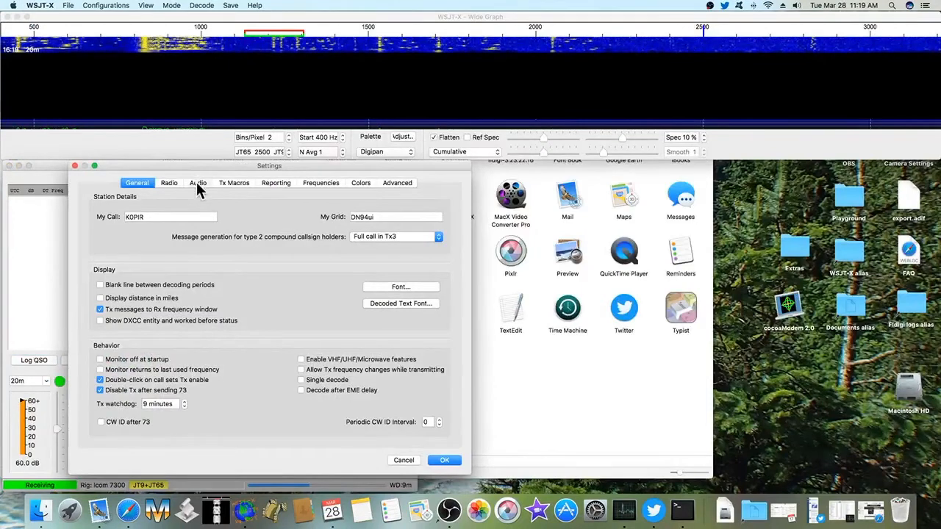
{"action": "left_click", "coordinate": [197, 182]}
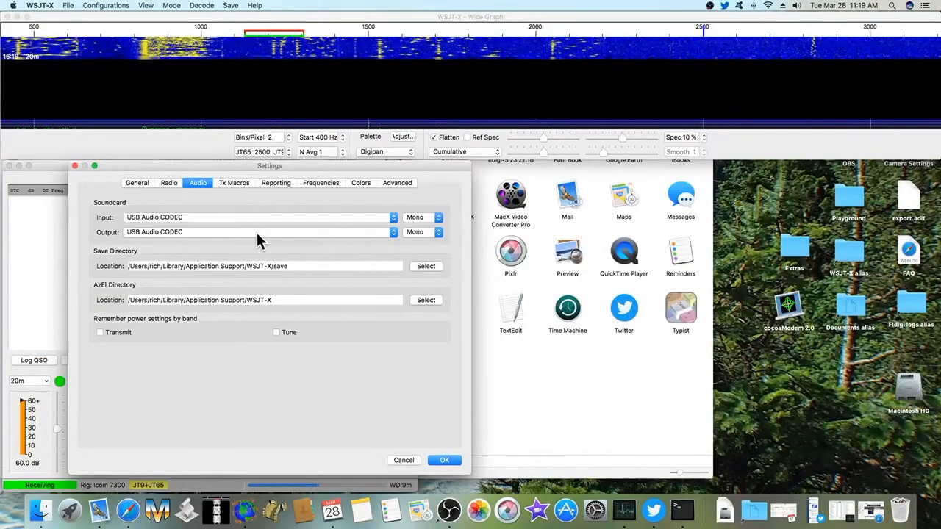
{"action": "mouse_move", "coordinate": [258, 240]}
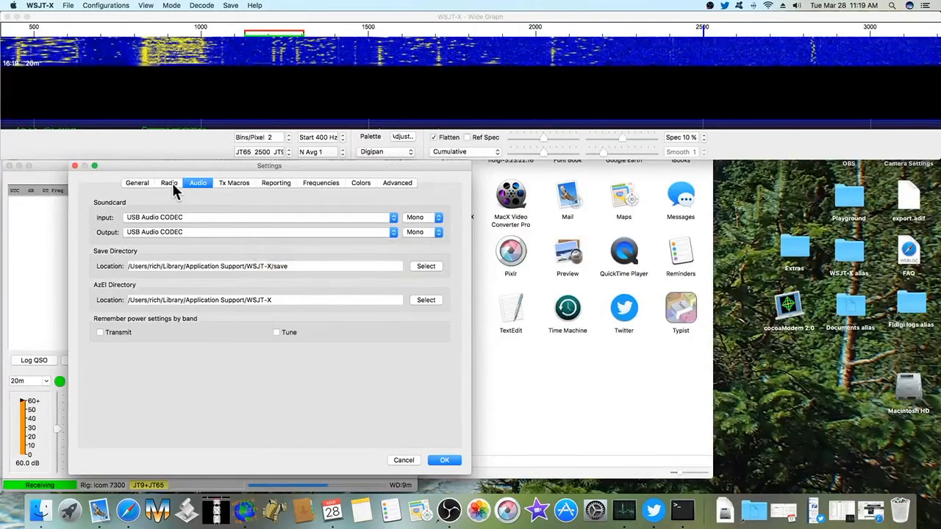
{"action": "left_click", "coordinate": [169, 182]}
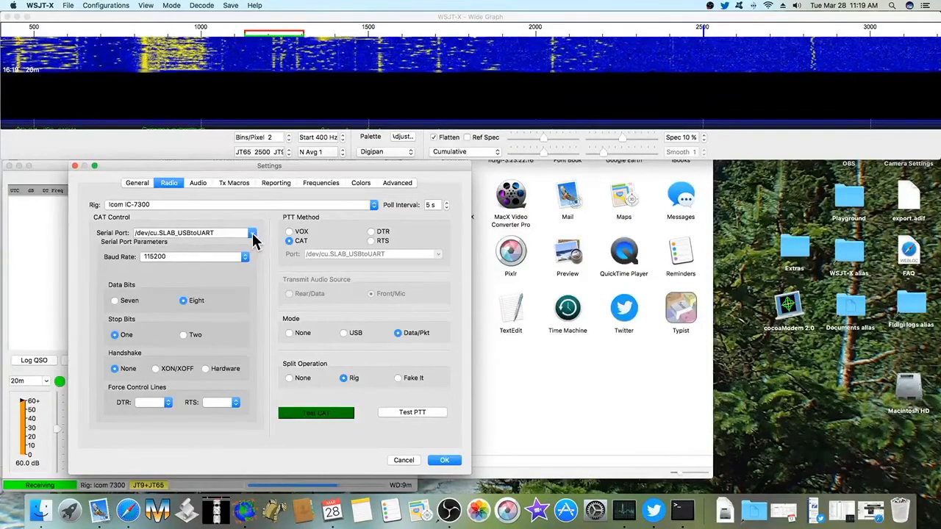
Set the Icom IC-7300 serial port to /dev/cu.SLAB_USBtoUART with Data/Pkt mode
{"action": "left_click", "coordinate": [253, 232]}
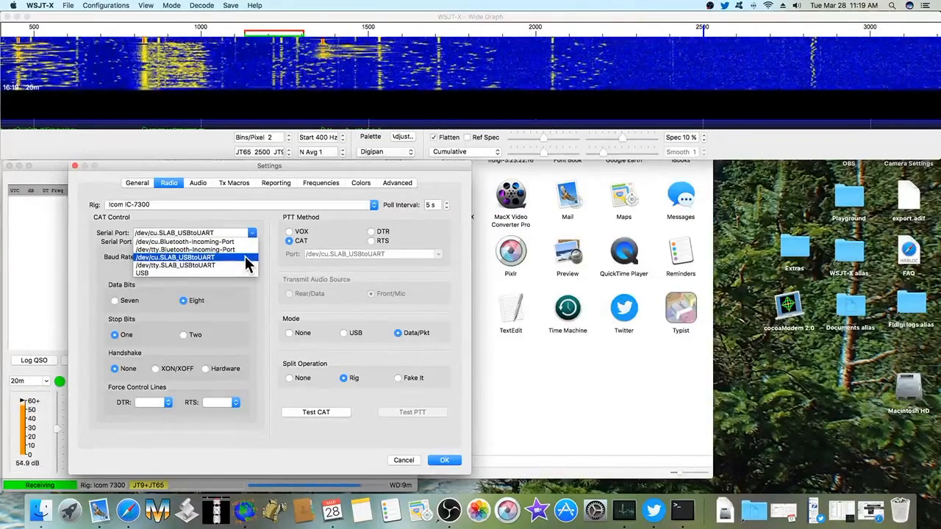
{"action": "left_click", "coordinate": [175, 257]}
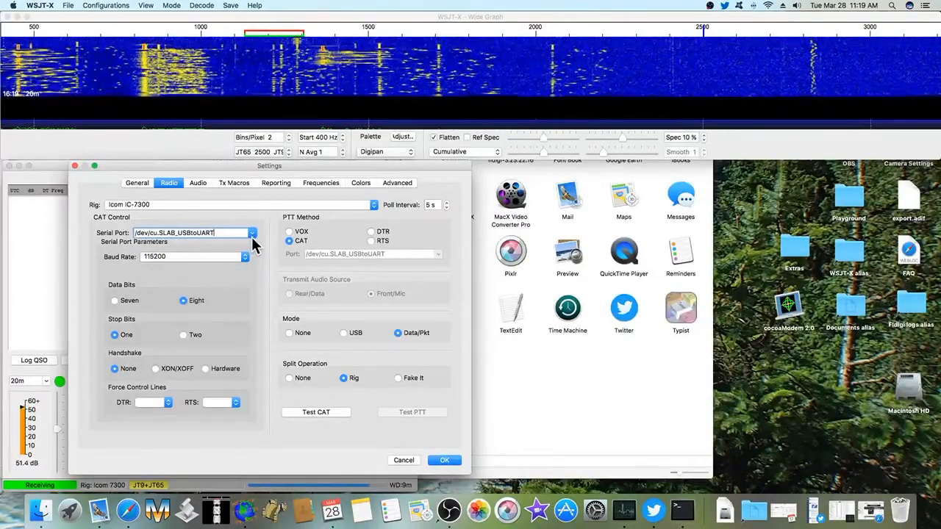
{"action": "mouse_move", "coordinate": [224, 272]}
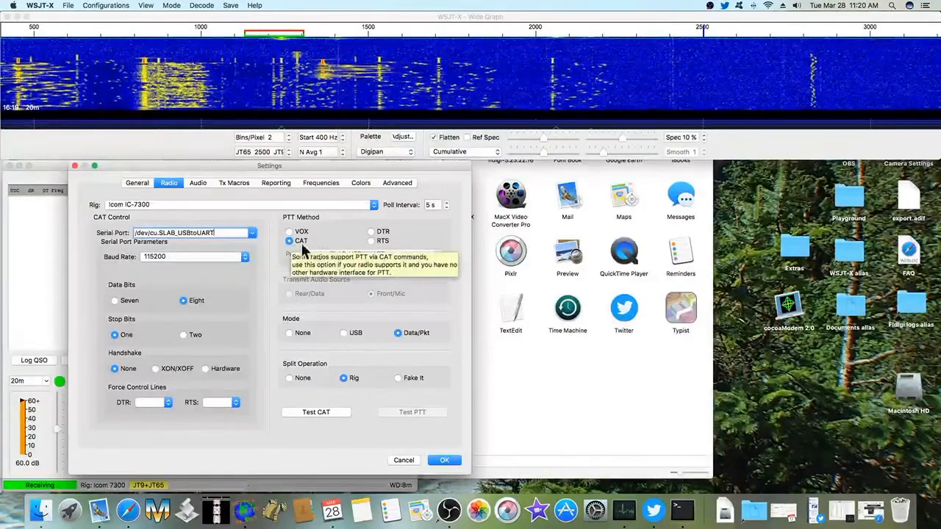
{"action": "mouse_move", "coordinate": [306, 258]}
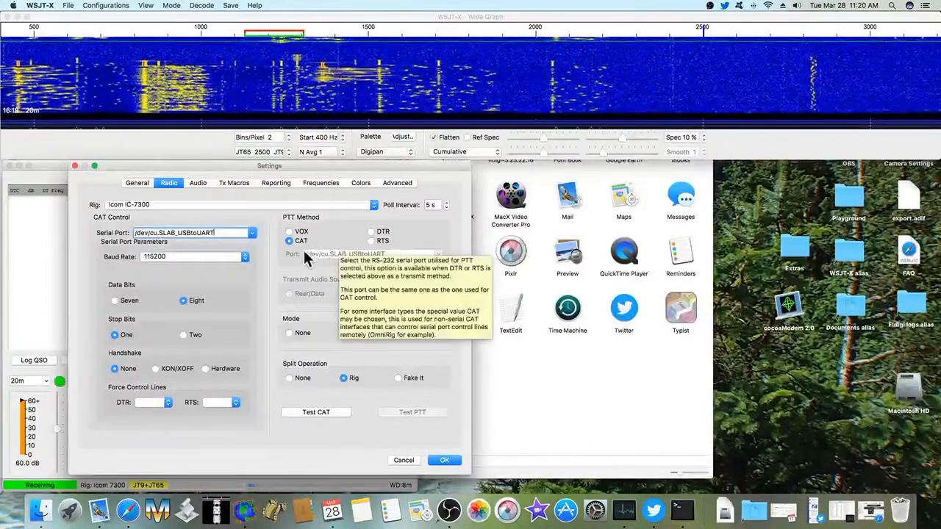
{"action": "left_click", "coordinate": [397, 332]}
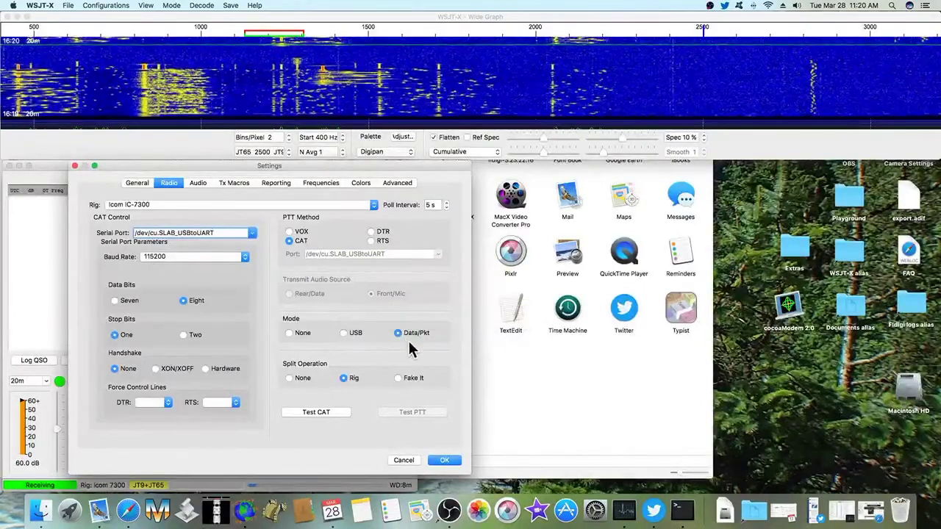
{"action": "mouse_move", "coordinate": [411, 345]}
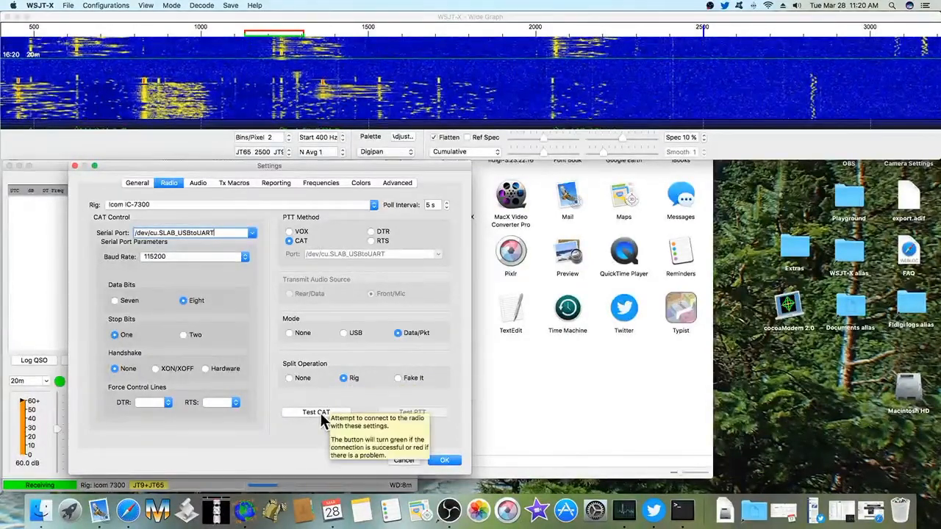
Test the CAT link successfully and save the WSJT-X settings
{"action": "left_click", "coordinate": [316, 411]}
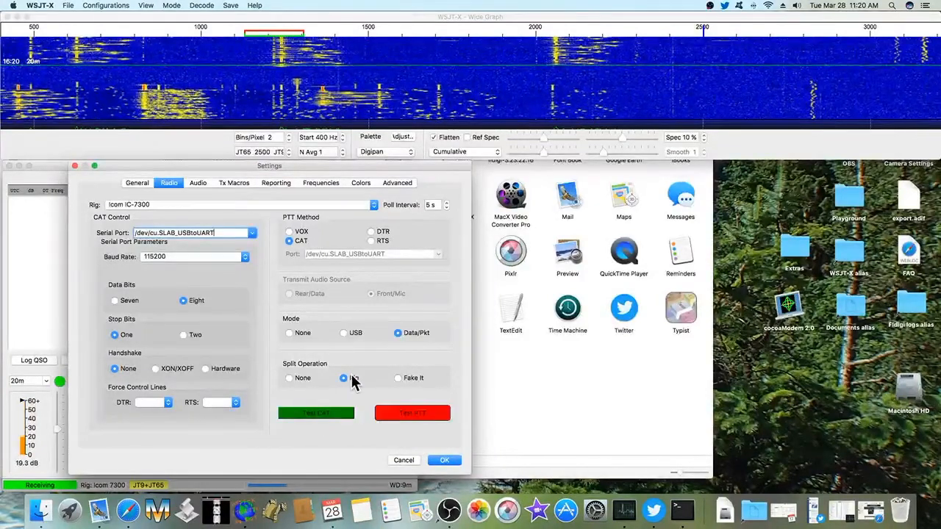
{"action": "mouse_move", "coordinate": [344, 378]}
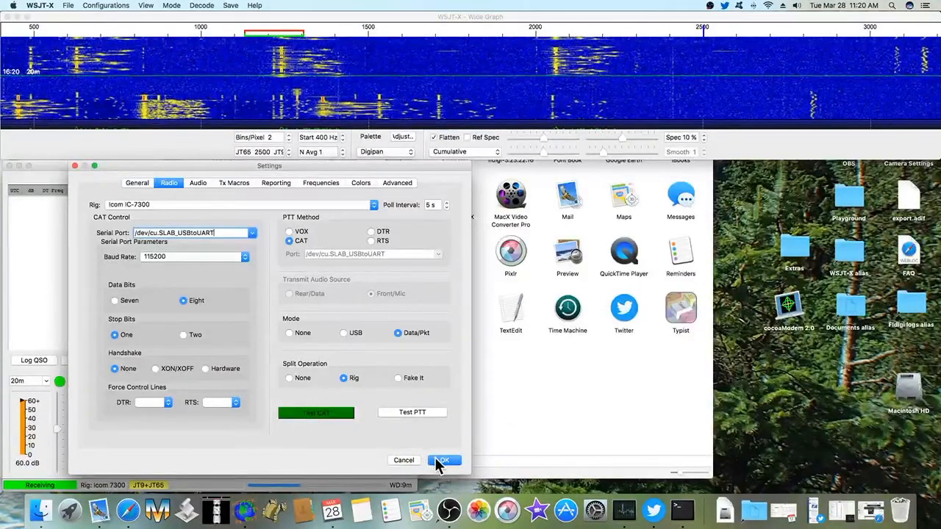
{"action": "left_click", "coordinate": [444, 460]}
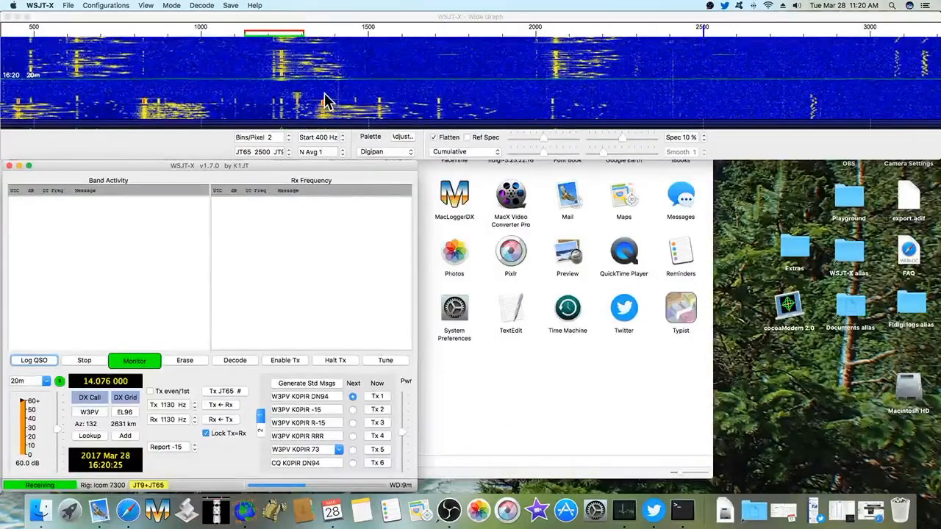
{"action": "mouse_move", "coordinate": [291, 103]}
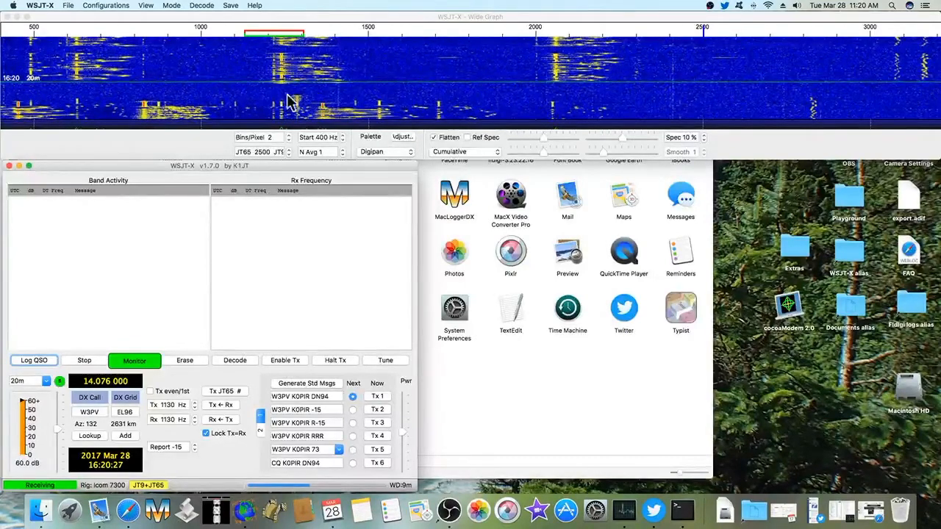